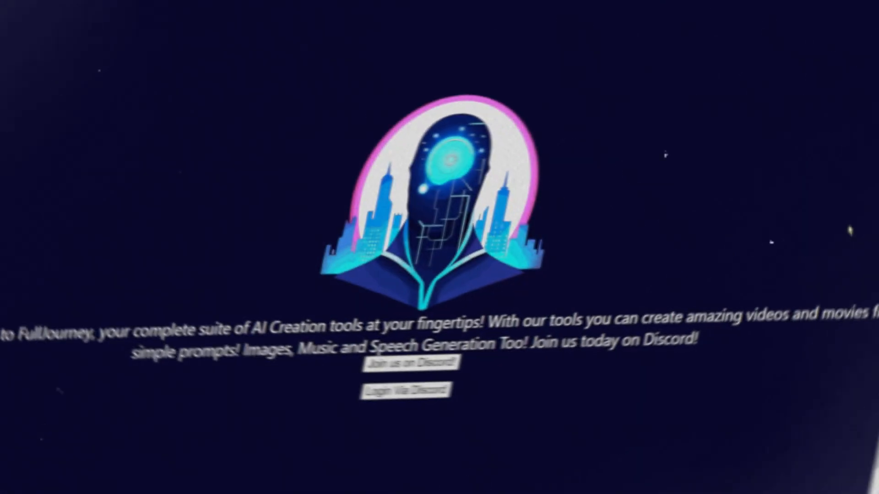
# Join the FullJourney Discord server through the website's 'Join us on Discord' link
pyautogui.click(408, 389)
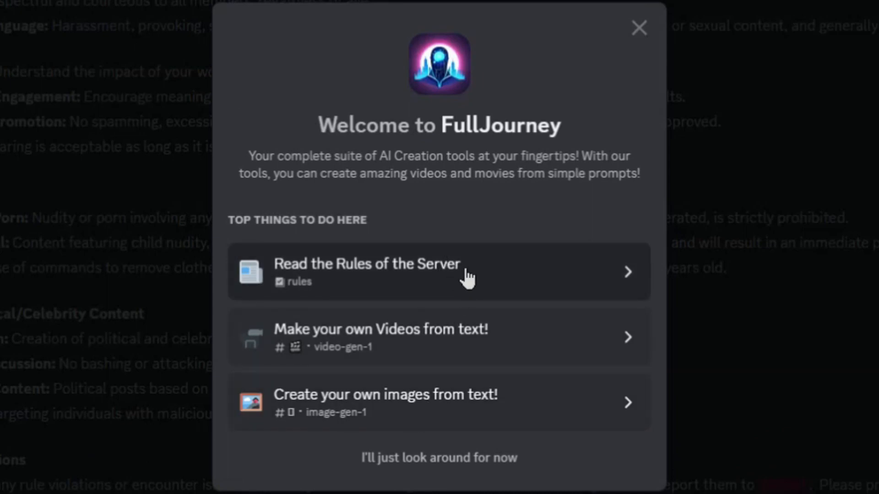
# Open #rules from the welcome screen's 'Read the Rules' option and clear the text selection
pyautogui.click(439, 272)
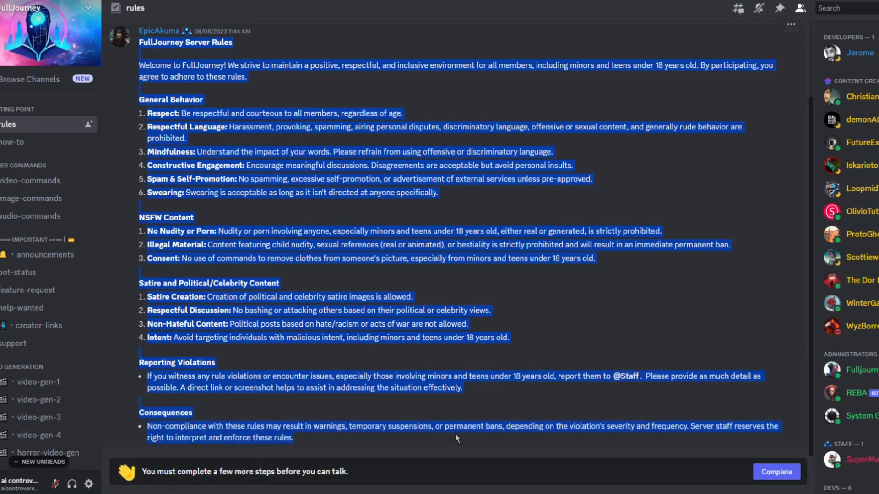
pyautogui.click(424, 318)
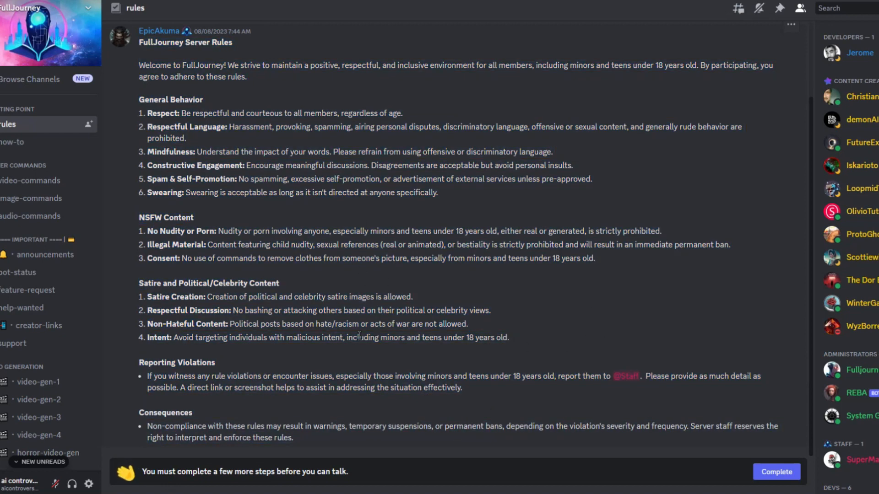
pyautogui.moveTo(379, 342)
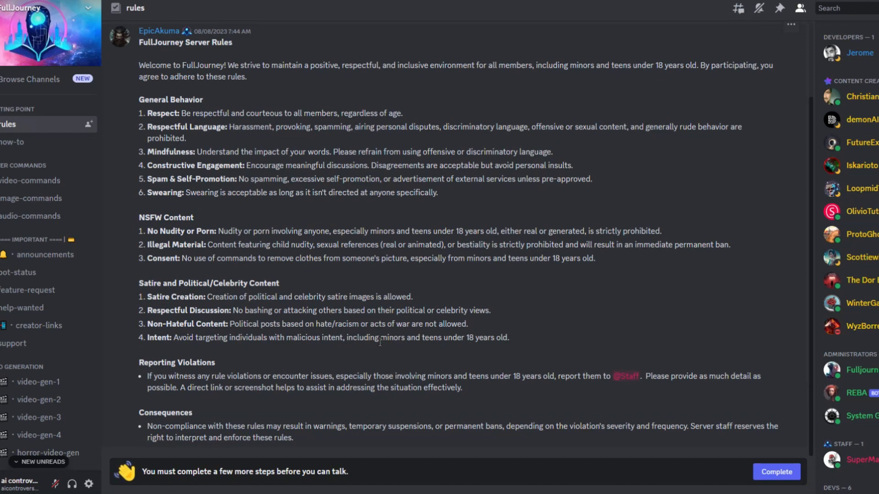
pyautogui.moveTo(383, 340)
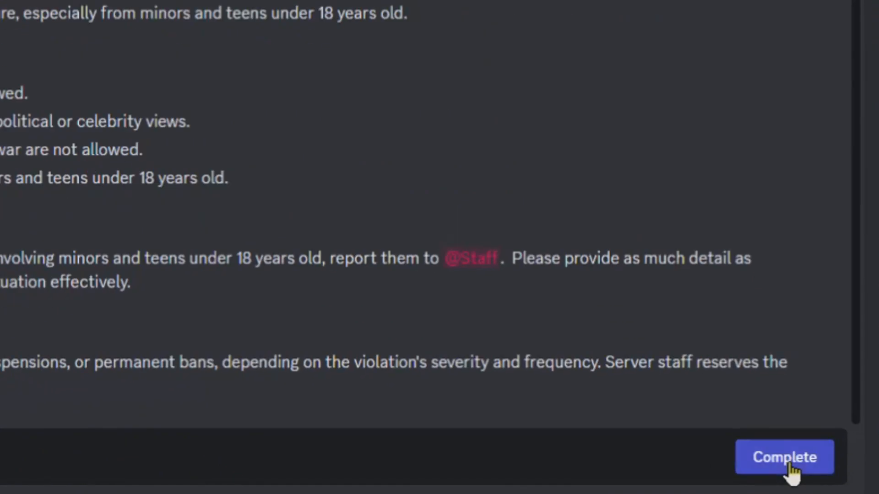
# Tick 'I have read and agree to the rules' and submit the agreement
pyautogui.click(783, 456)
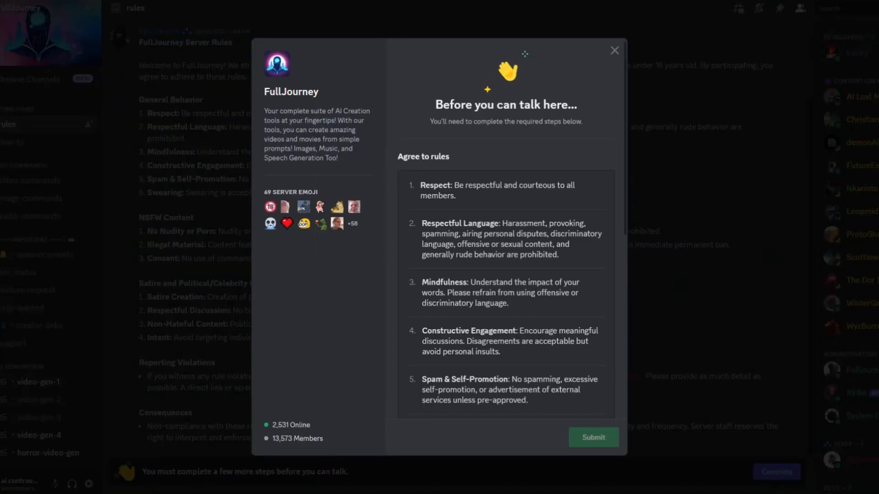
pyautogui.scroll(-3)
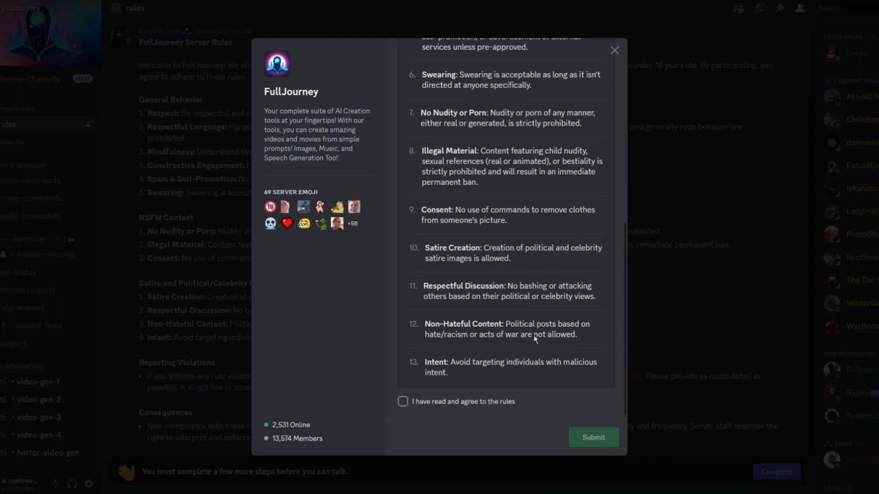
pyautogui.click(402, 402)
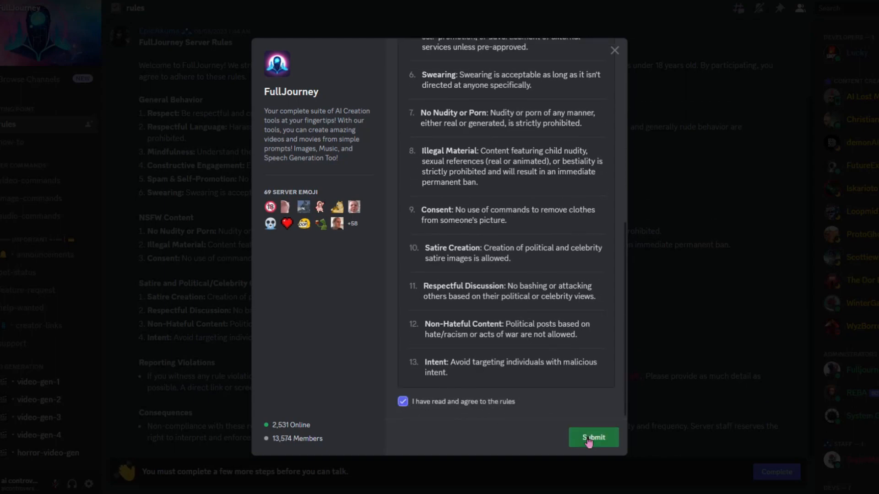
pyautogui.click(592, 437)
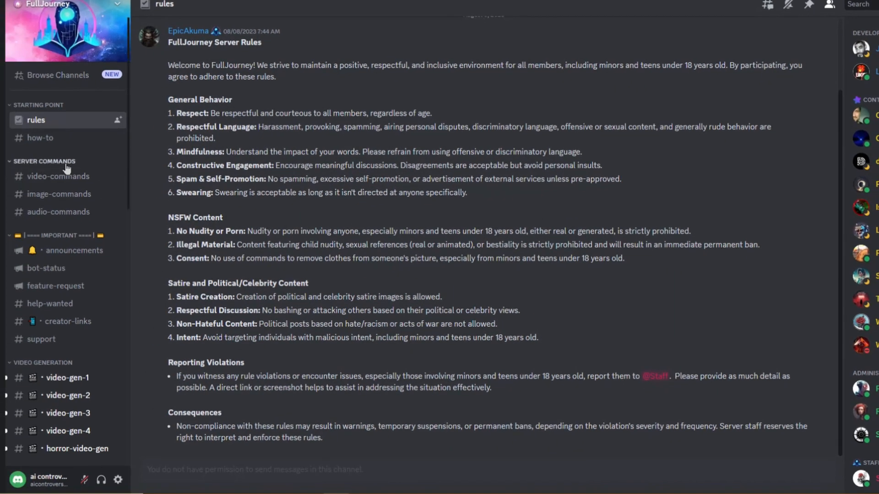
pyautogui.moveTo(58, 175)
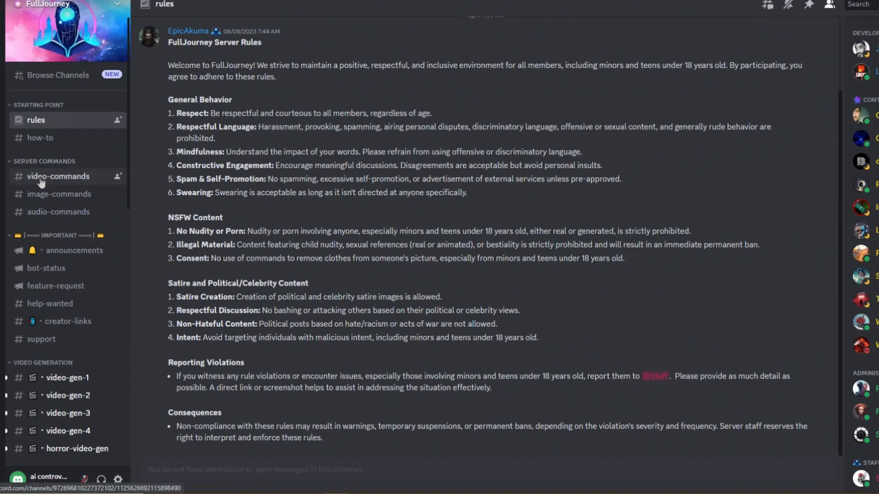
# Open #video-commands, read the Help Guide, and highlight the /movie command line
pyautogui.click(58, 175)
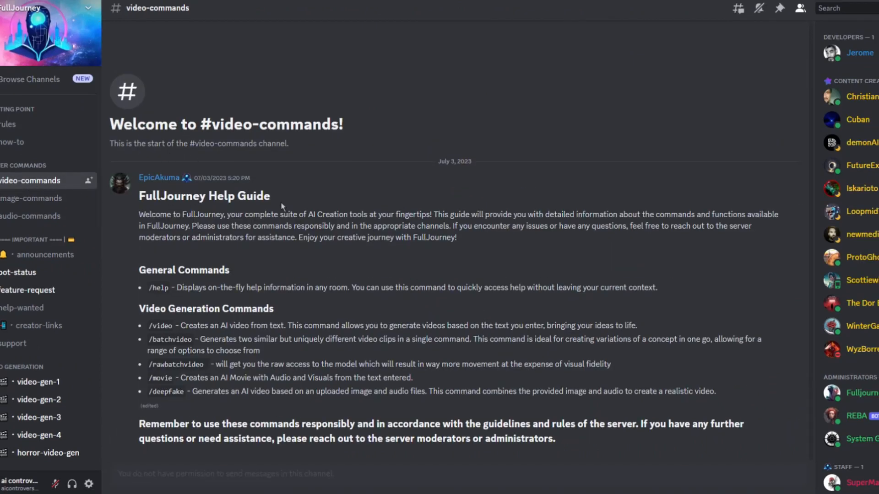
pyautogui.scroll(-3)
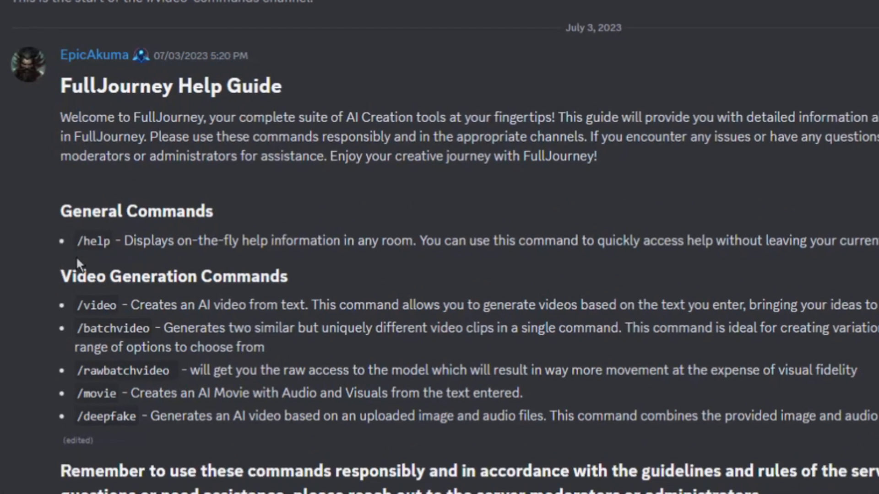
pyautogui.scroll(-3)
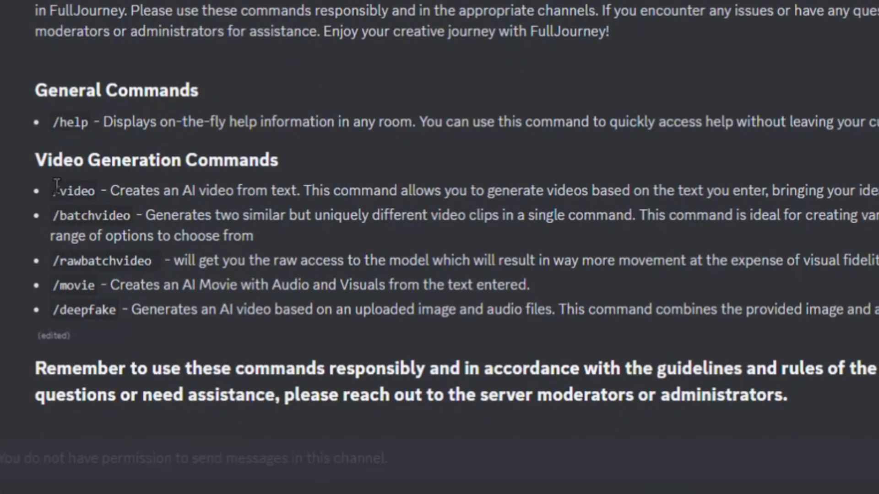
pyautogui.moveTo(260, 195)
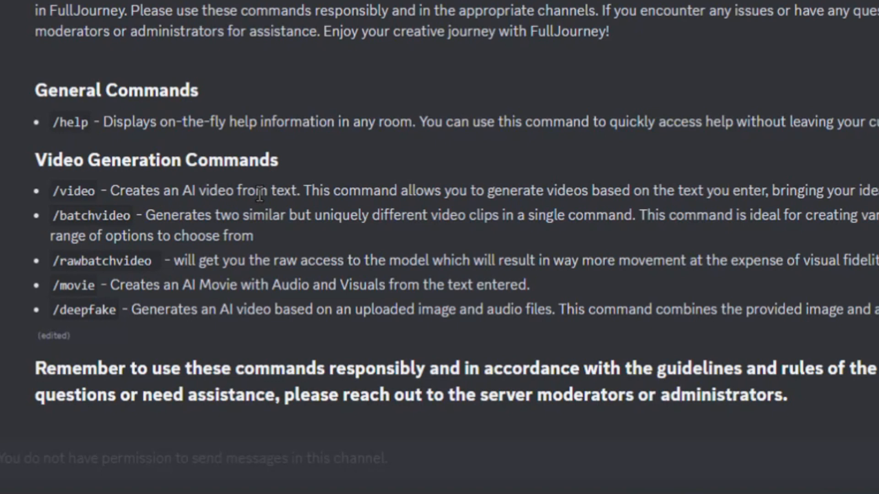
pyautogui.moveTo(489, 190)
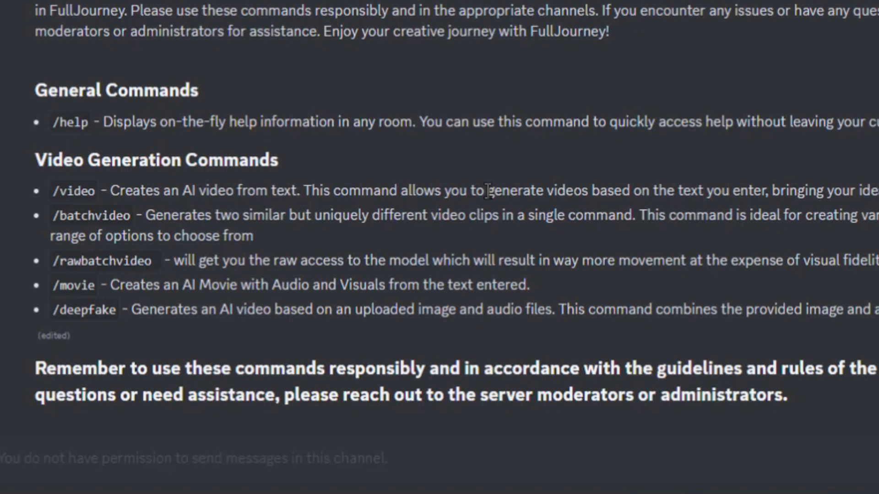
pyautogui.moveTo(133, 185)
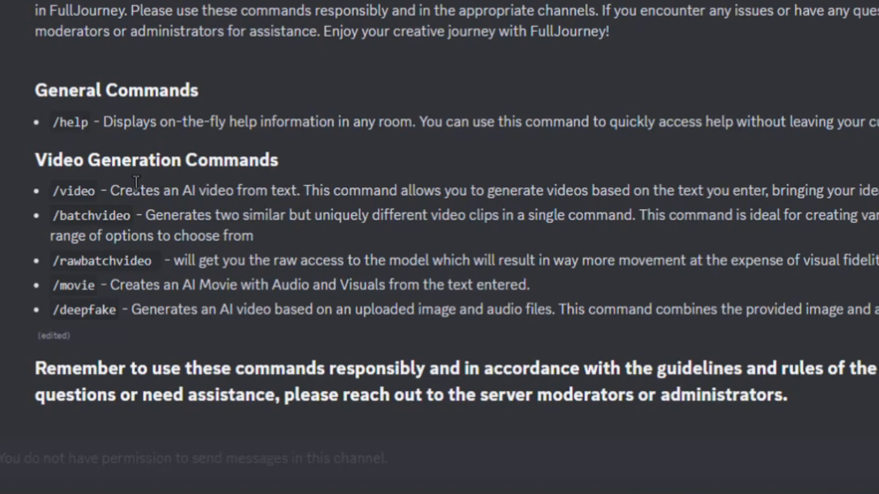
pyautogui.moveTo(67, 230)
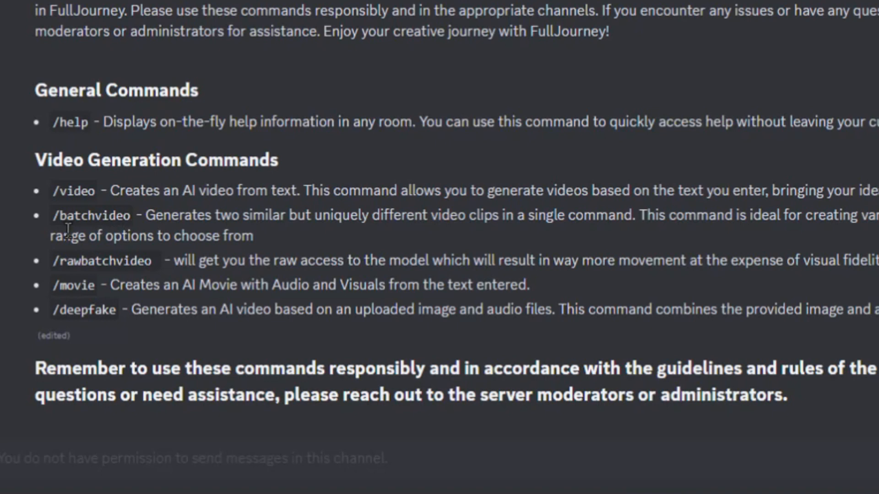
pyautogui.moveTo(276, 248)
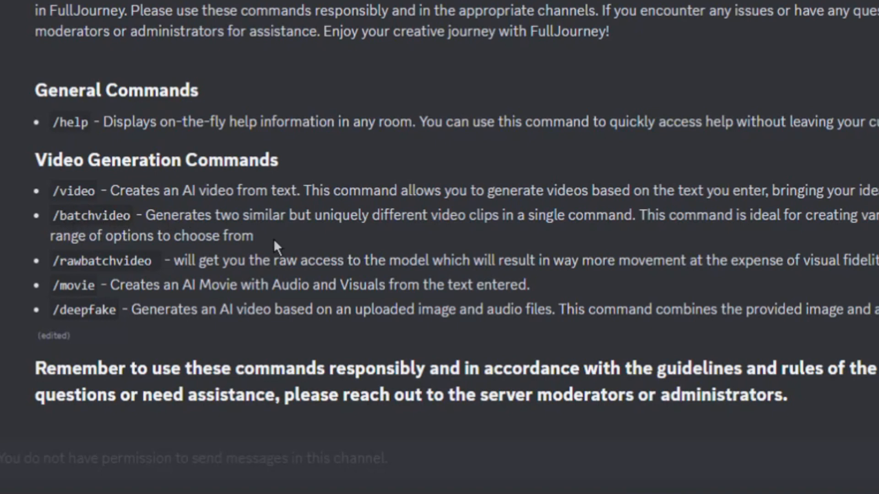
pyautogui.moveTo(392, 255)
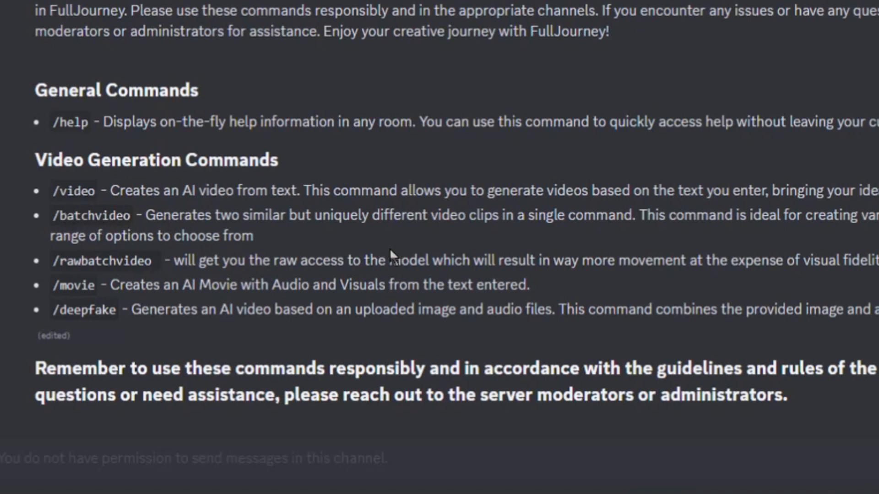
pyautogui.moveTo(112, 276)
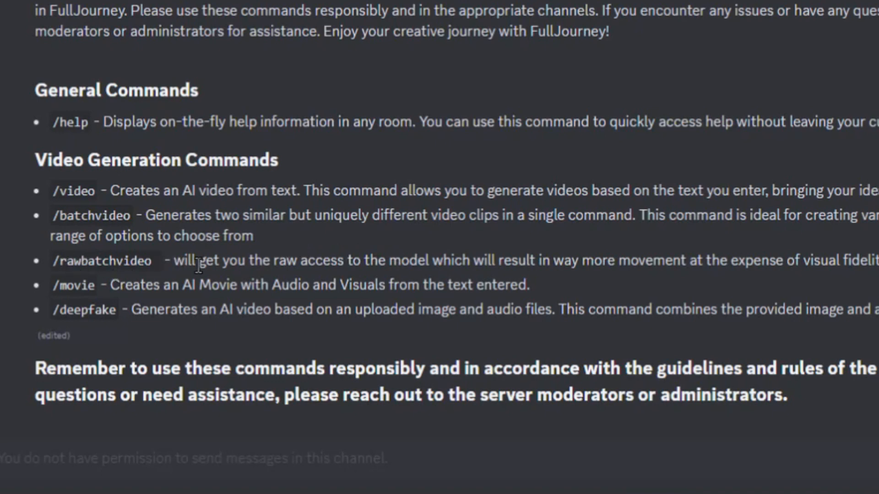
pyautogui.moveTo(821, 283)
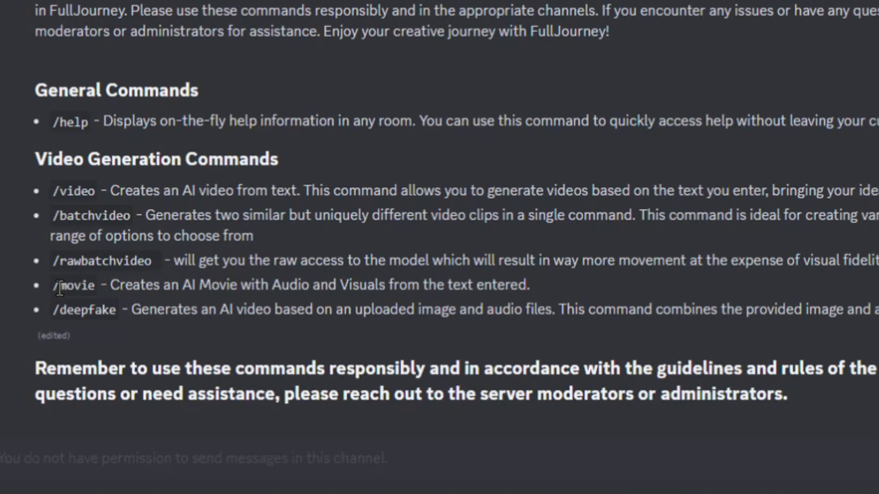
pyautogui.moveTo(54, 285); pyautogui.dragTo(446, 284)
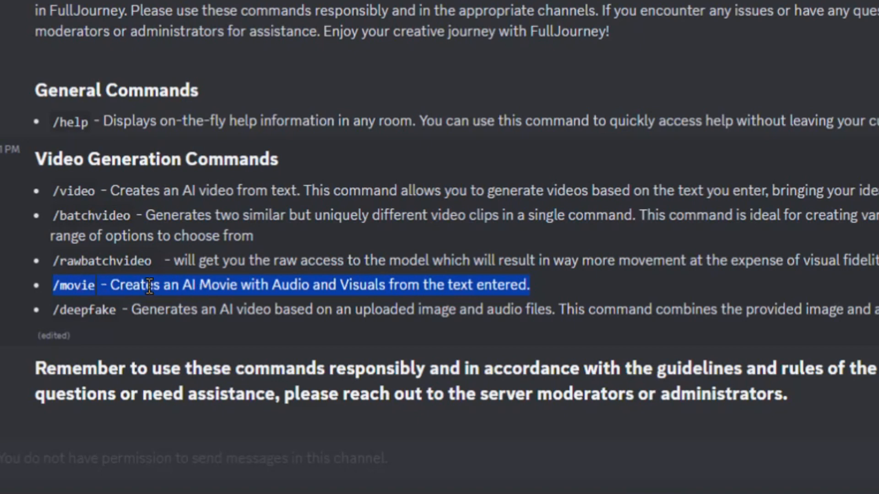
pyautogui.click(529, 294)
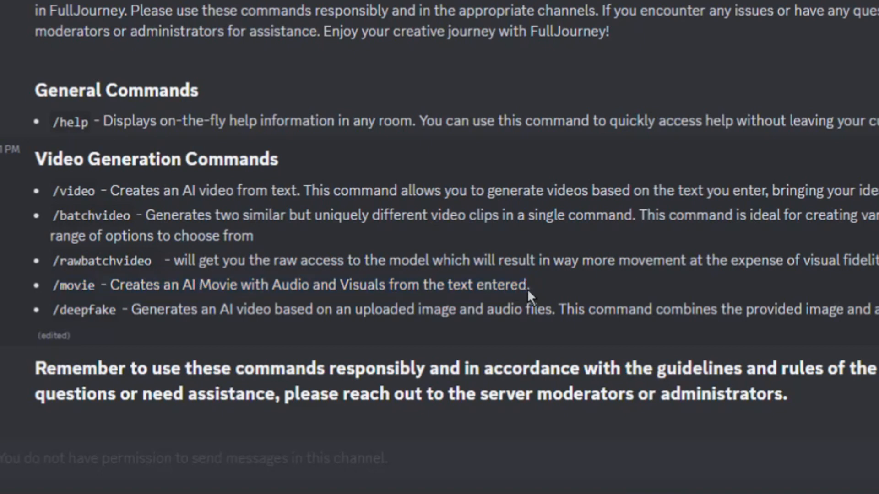
pyautogui.moveTo(174, 288)
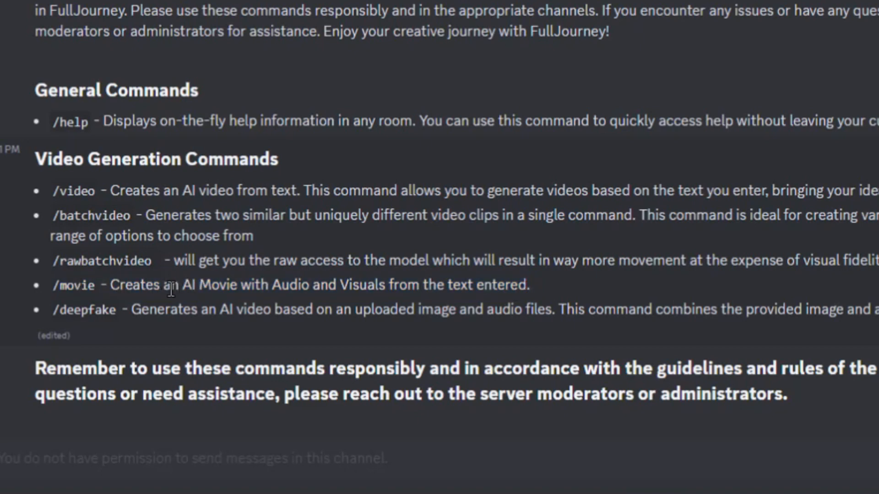
pyautogui.moveTo(65, 336)
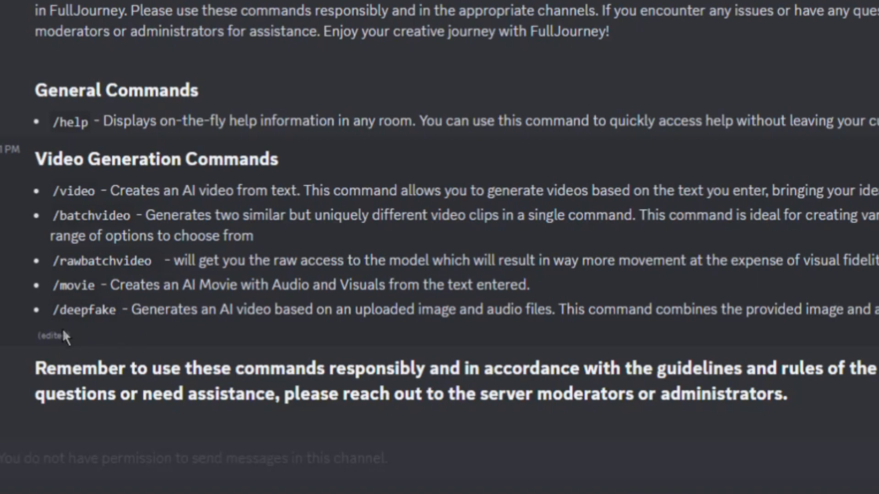
pyautogui.moveTo(42, 320)
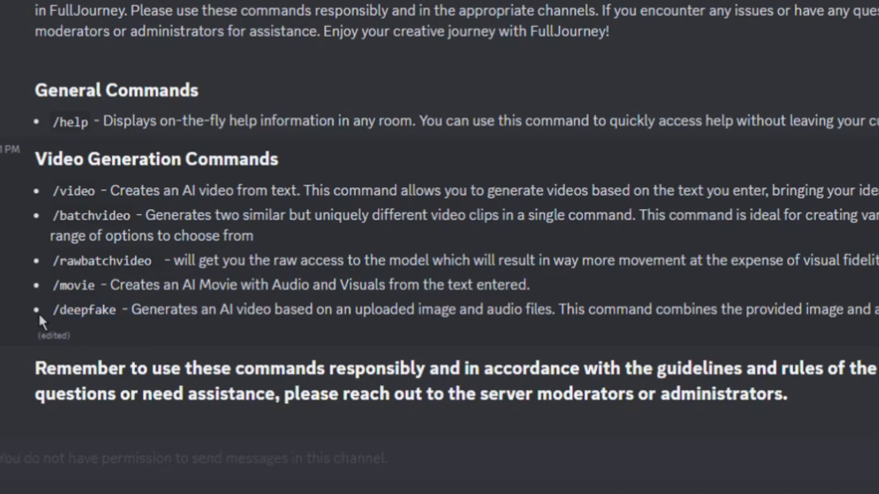
pyautogui.scroll(3)
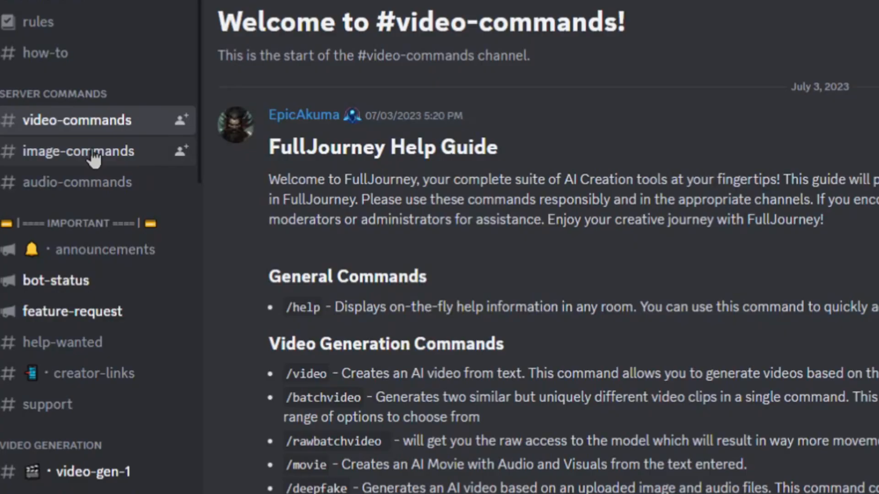
pyautogui.click(78, 151)
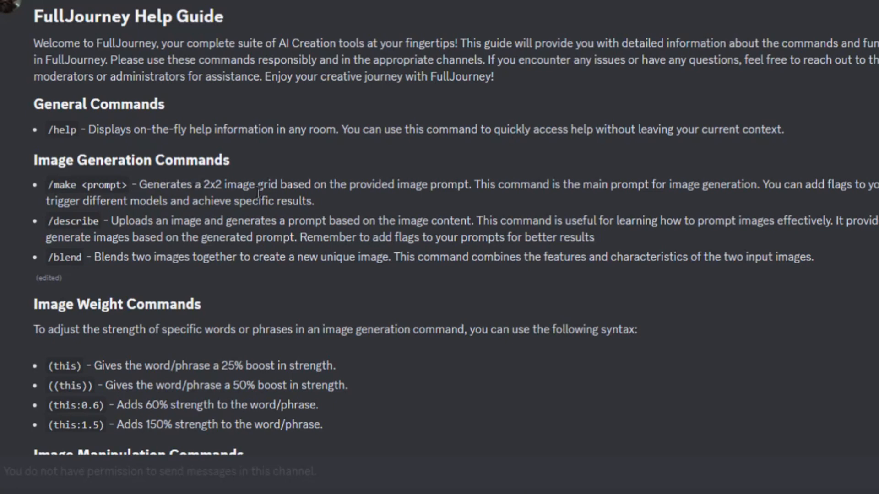
pyautogui.scroll(-3)
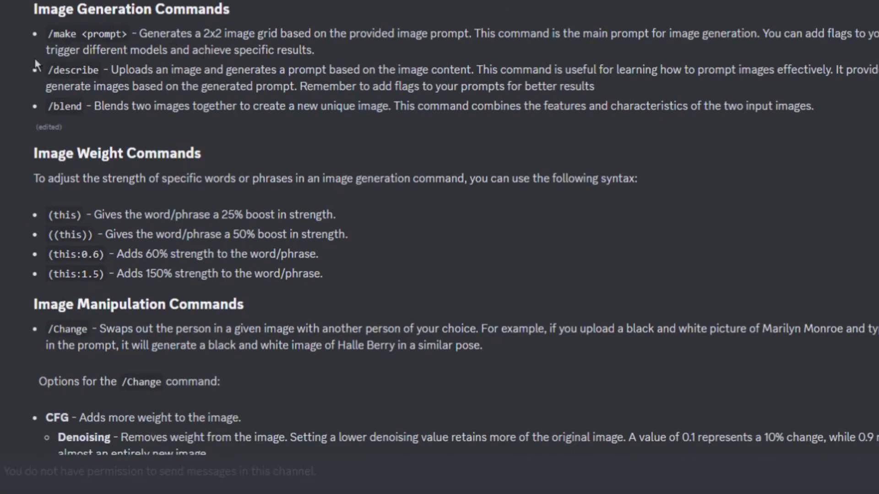
pyautogui.moveTo(40, 148)
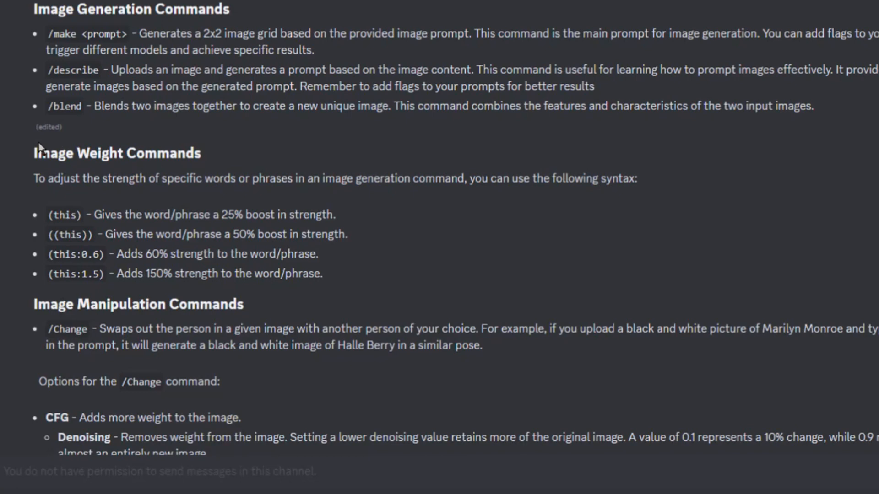
pyautogui.moveTo(307, 133)
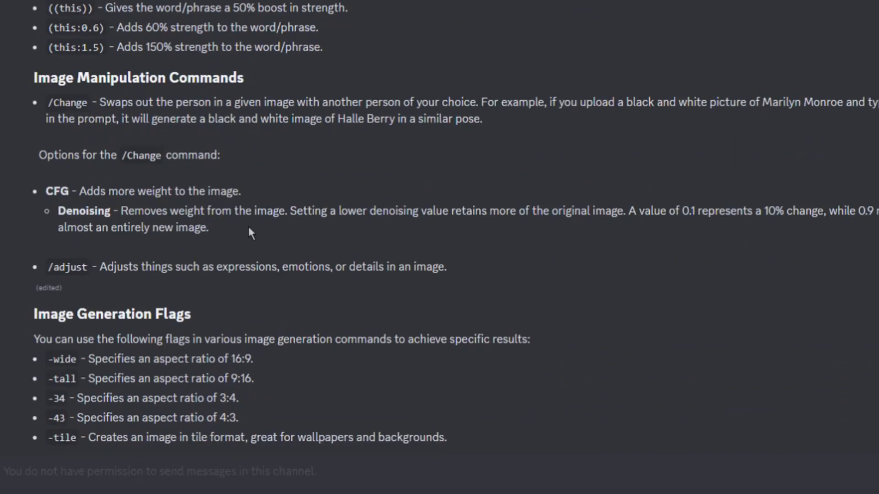
pyautogui.scroll(-3)
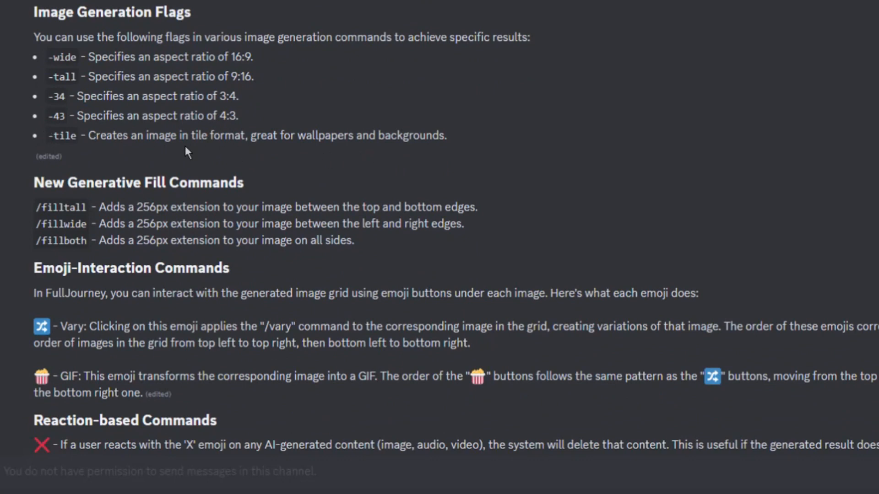
pyautogui.moveTo(93, 241)
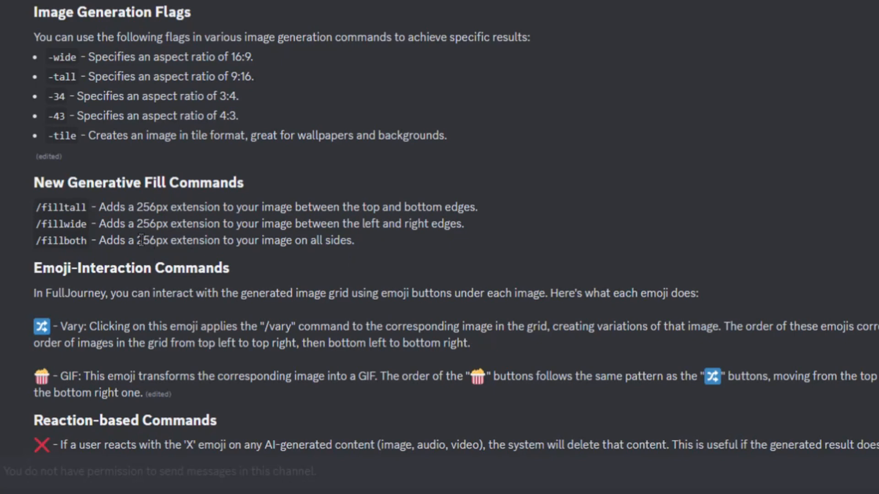
pyautogui.scroll(-3)
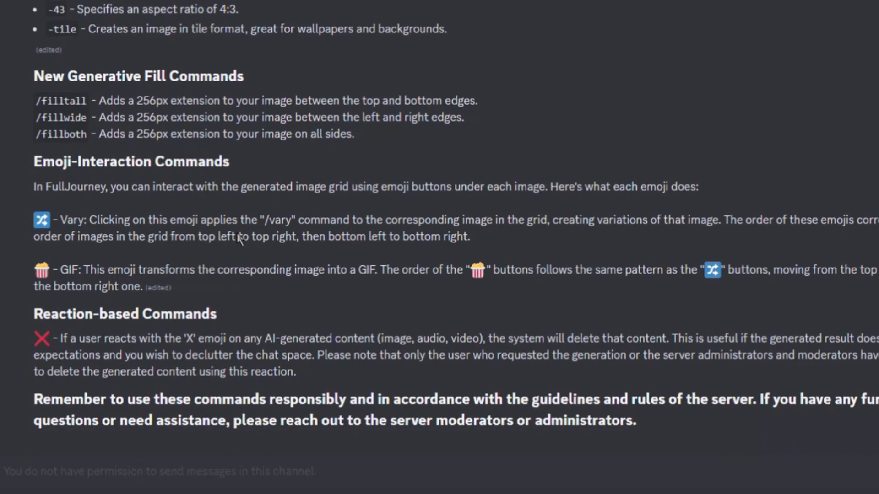
pyautogui.moveTo(44, 227)
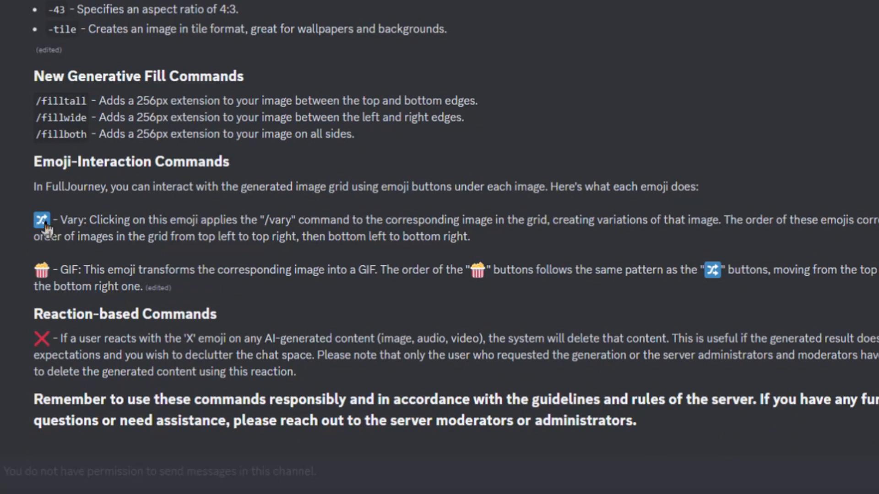
pyautogui.moveTo(286, 230)
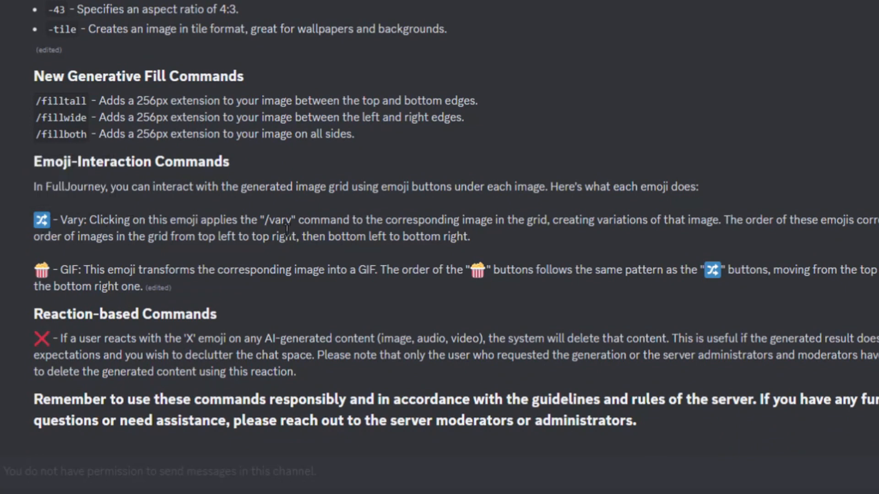
pyautogui.moveTo(180, 244)
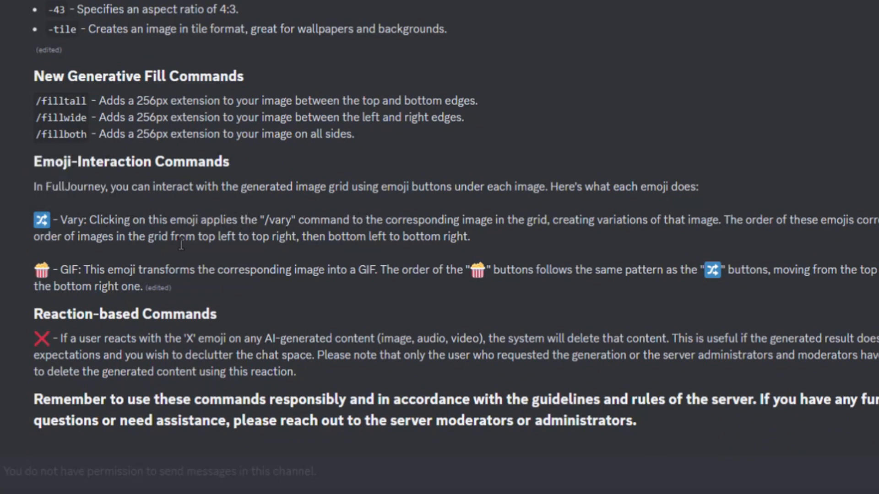
pyautogui.moveTo(55, 273)
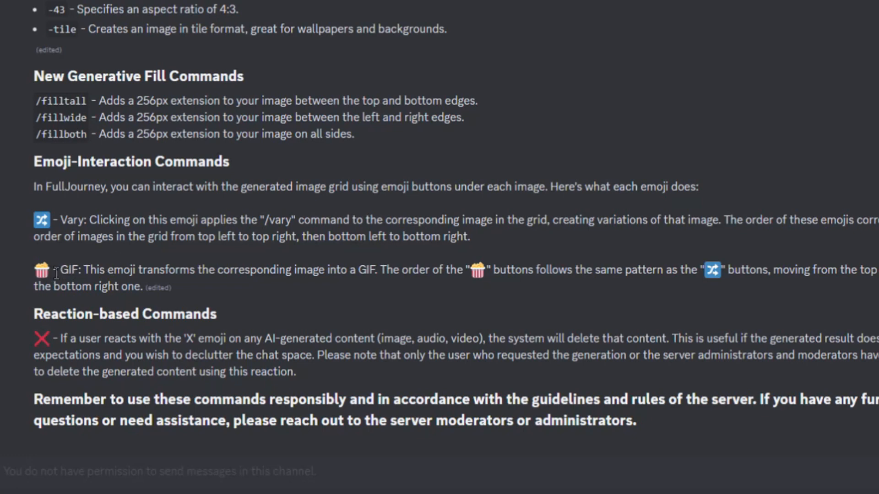
pyautogui.moveTo(53, 342)
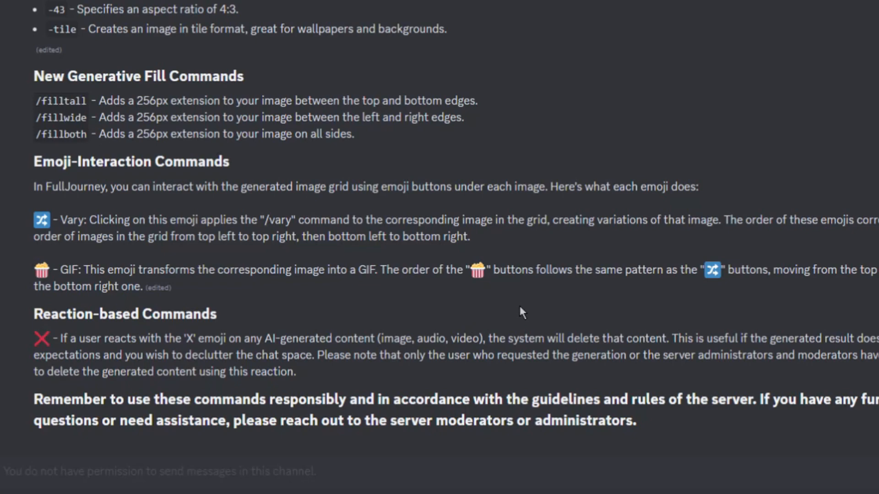
pyautogui.moveTo(589, 125)
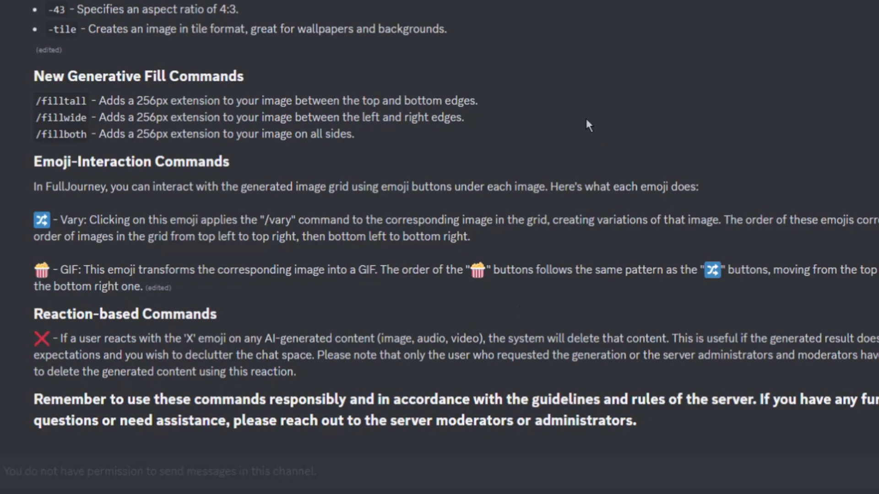
pyautogui.moveTo(73, 55)
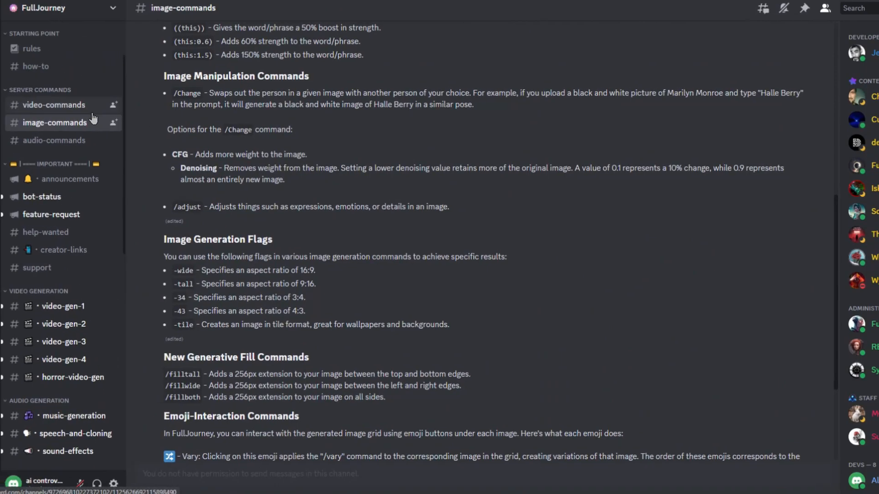
# Open #audio-commands and read the help guide through the /speak voice flags
pyautogui.click(55, 140)
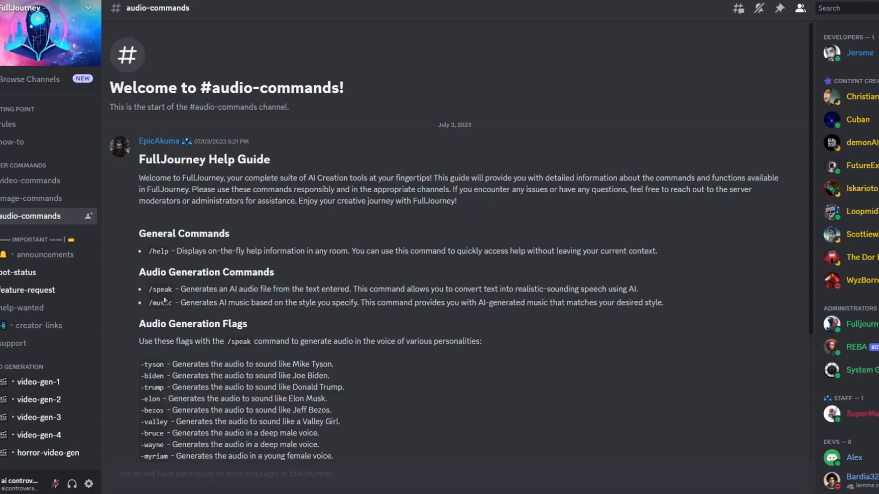
pyautogui.moveTo(148, 310)
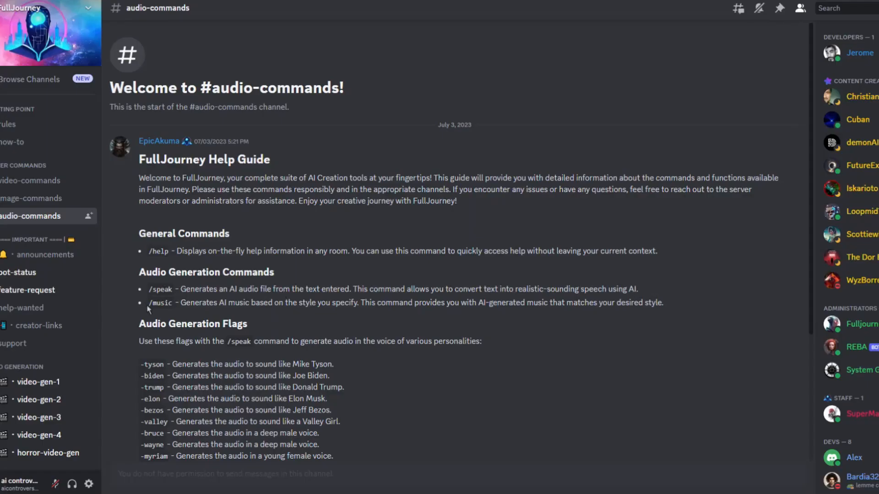
pyautogui.moveTo(278, 316)
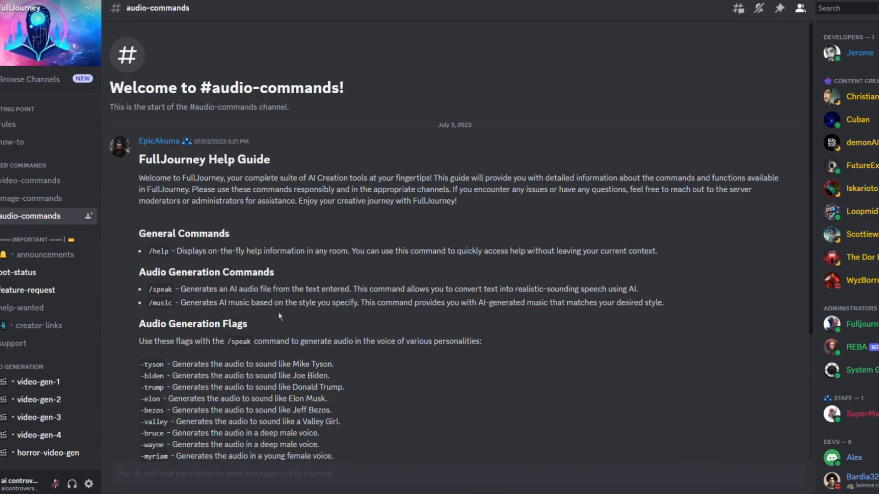
pyautogui.scroll(-3)
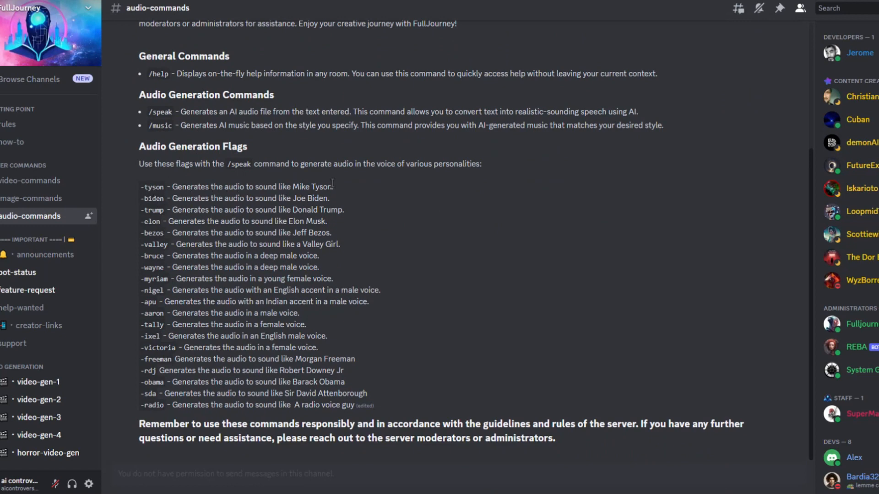
pyautogui.moveTo(372, 330)
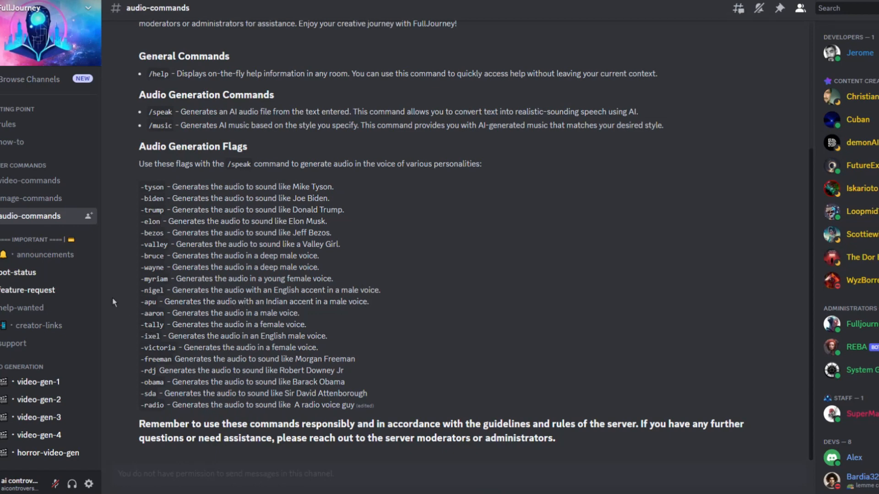
pyautogui.scroll(-3)
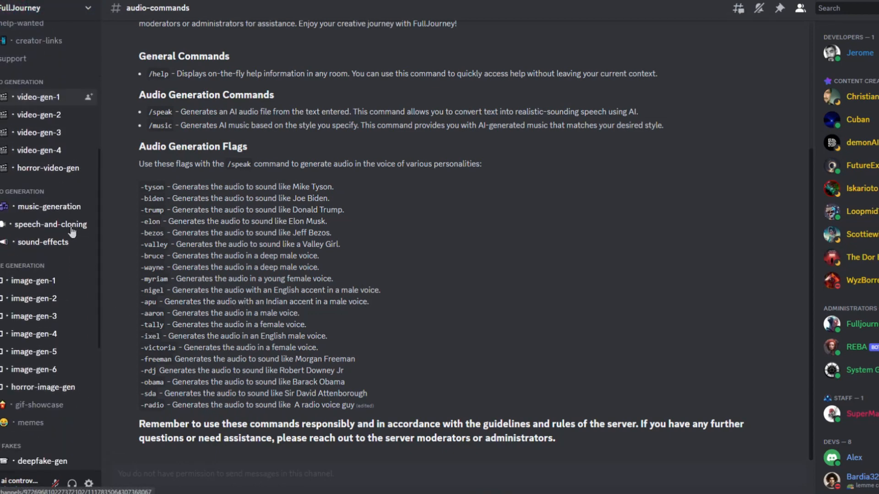
# Scroll through the generated images in #image-gen-1 and #image-gen-2
pyautogui.scroll(-3)
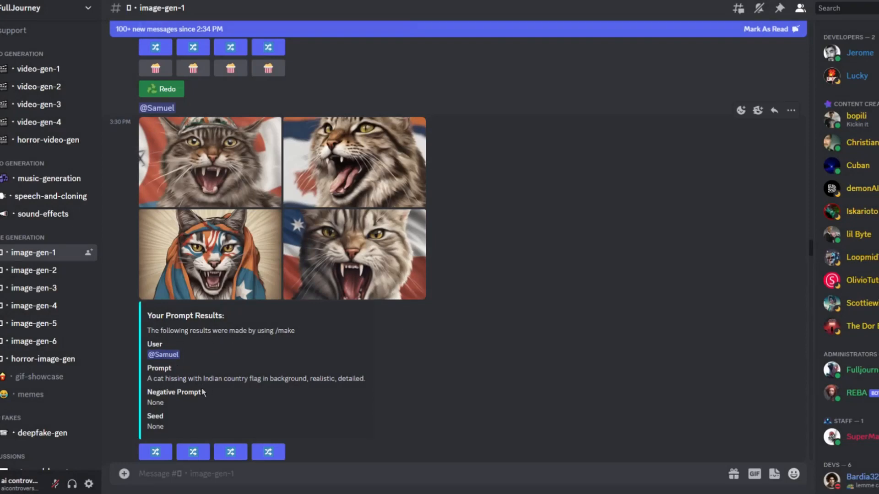
pyautogui.scroll(-3)
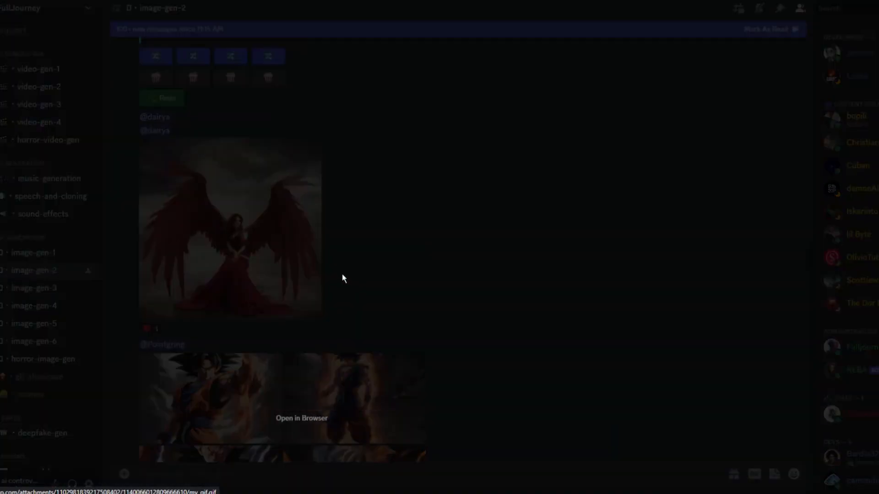
# Close the image preview and scroll through members' /make results in #image-gen-2
pyautogui.click(230, 226)
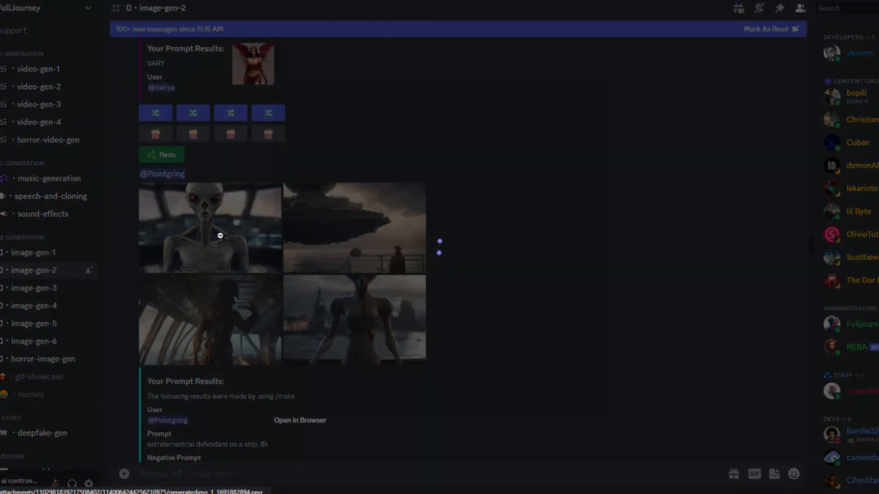
pyautogui.click(210, 227)
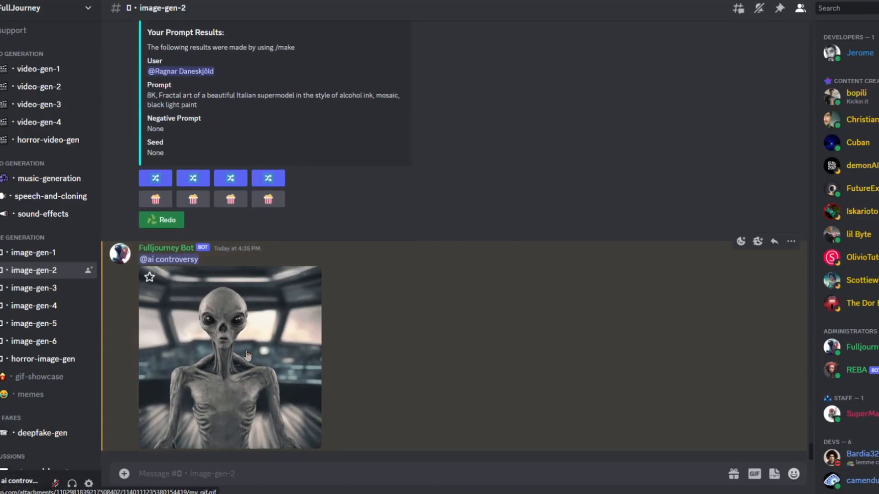
pyautogui.click(230, 357)
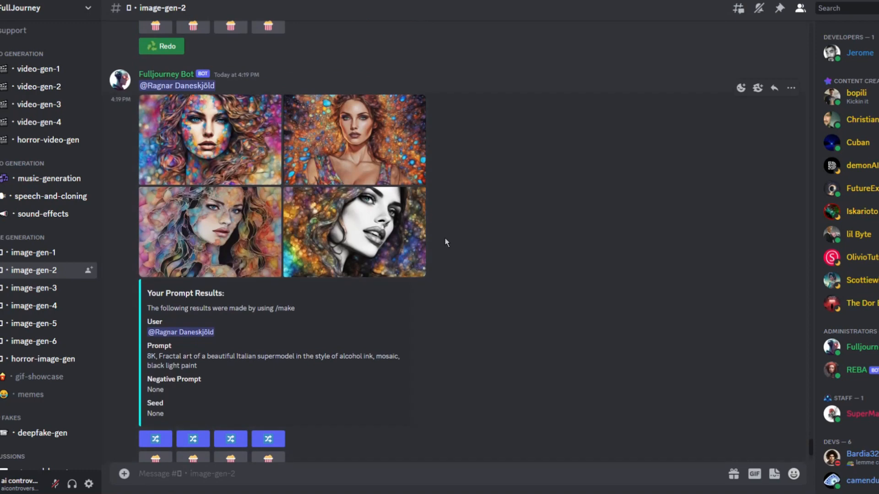
pyautogui.scroll(-3)
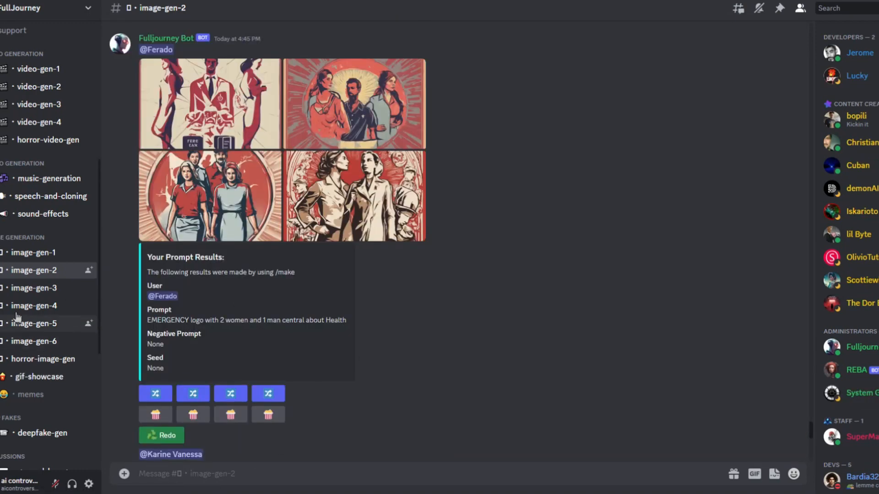
# Open #sound-effects and play the city-at-night, heavy friction, and 'A woman' clips
pyautogui.click(43, 214)
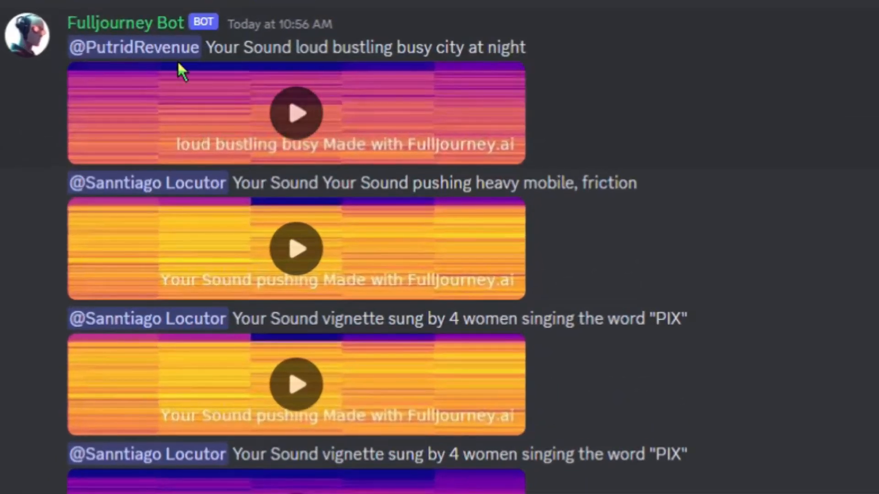
pyautogui.click(296, 112)
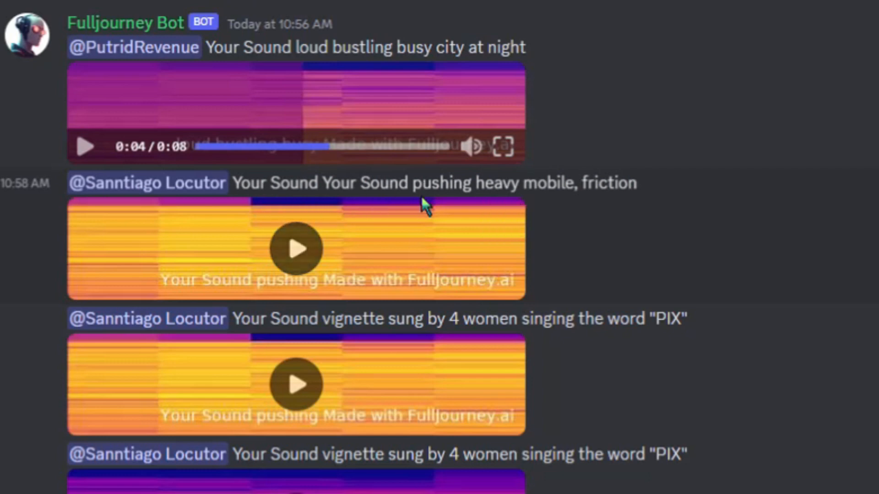
pyautogui.click(296, 249)
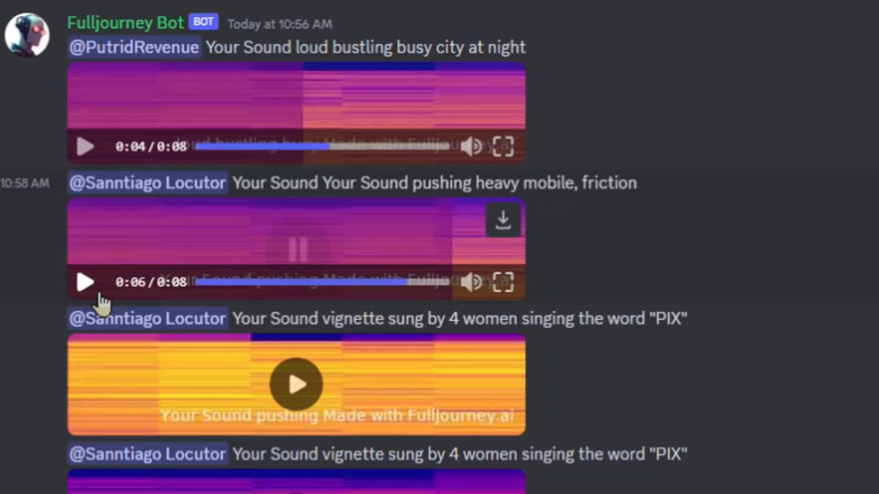
pyautogui.scroll(-3)
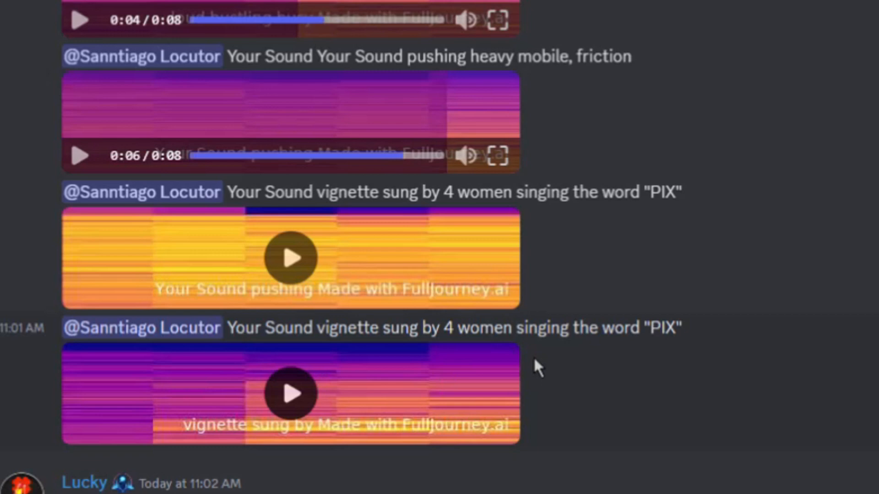
pyautogui.scroll(-3)
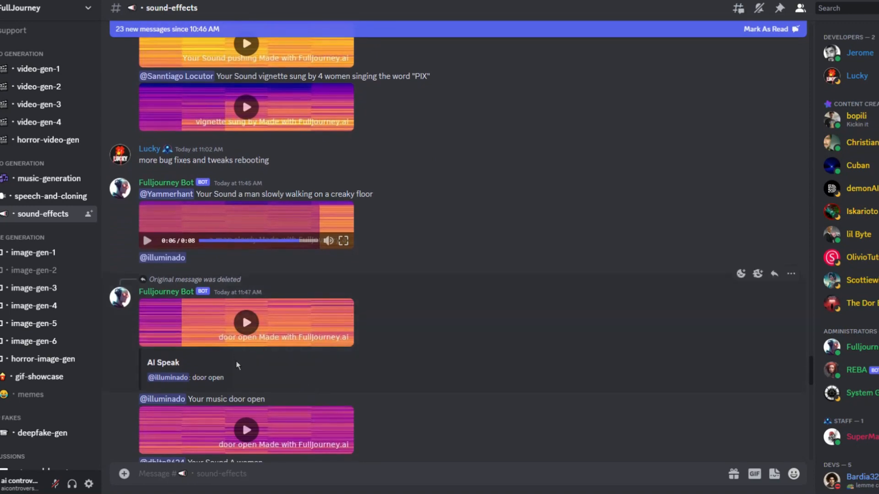
pyautogui.scroll(-3)
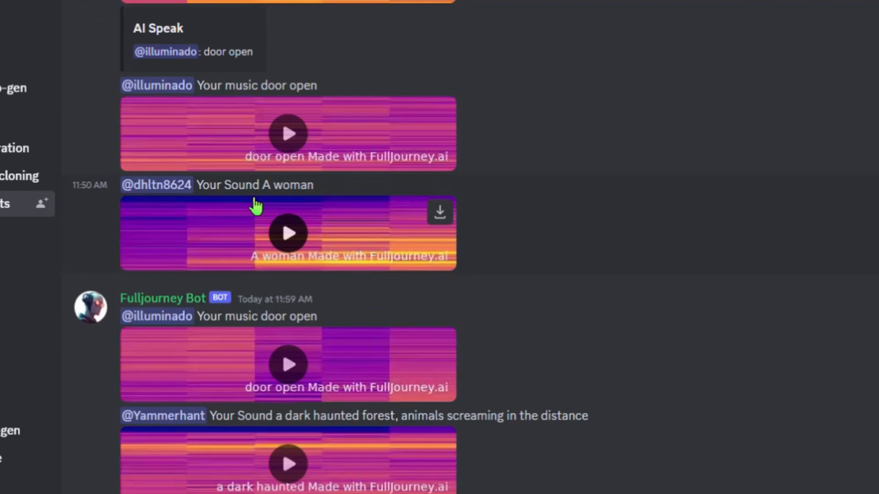
pyautogui.click(288, 232)
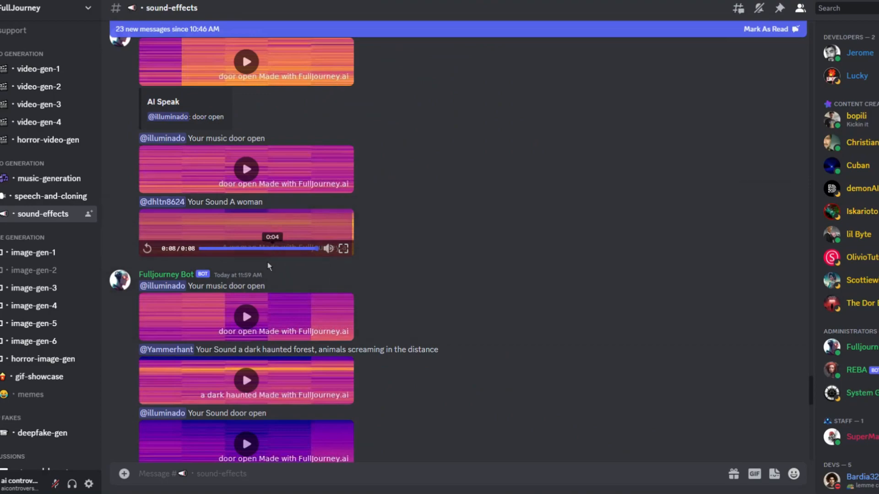
# Browse #speech-and-cloning, play the inhabitants-welcoming voice clip, then open #music-generation
pyautogui.click(51, 195)
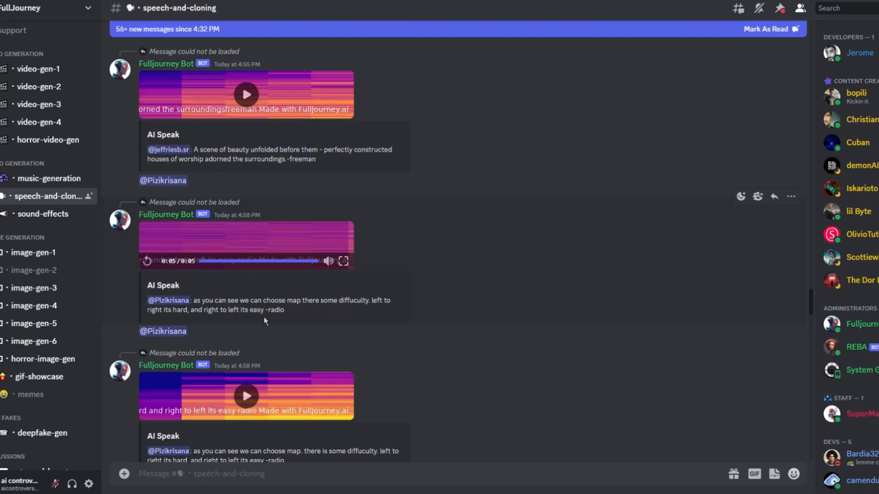
pyautogui.scroll(-3)
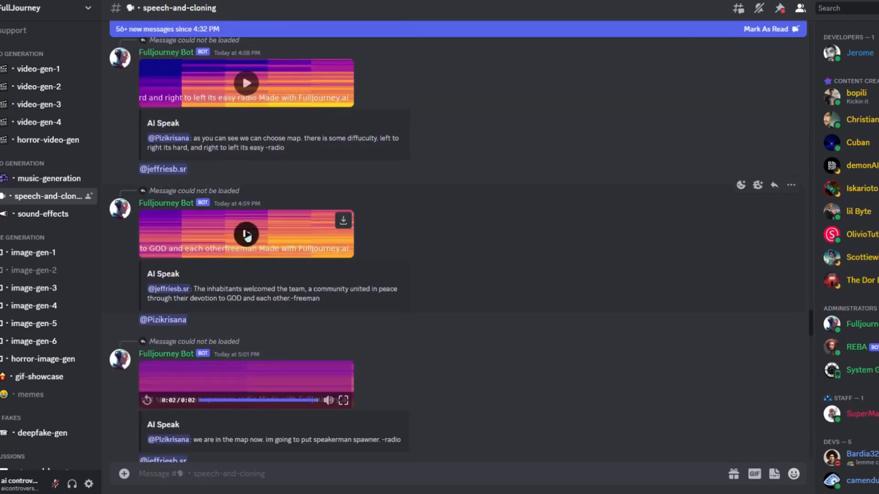
pyautogui.click(245, 234)
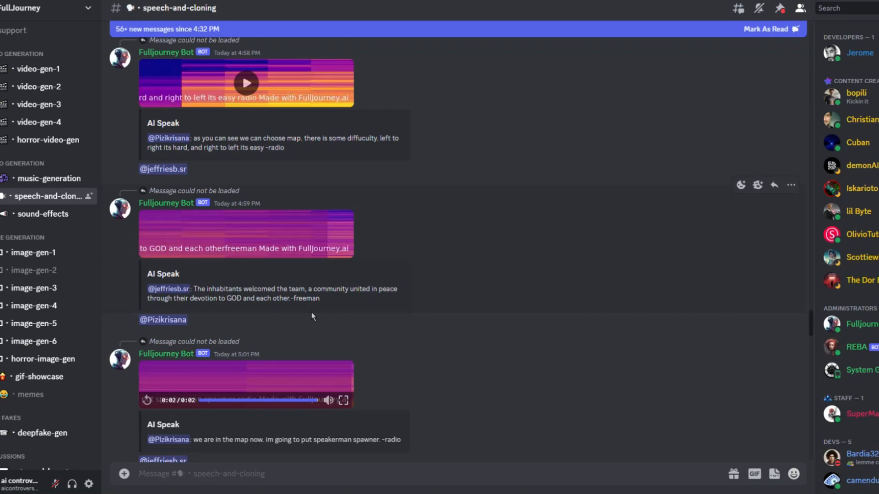
pyautogui.scroll(-3)
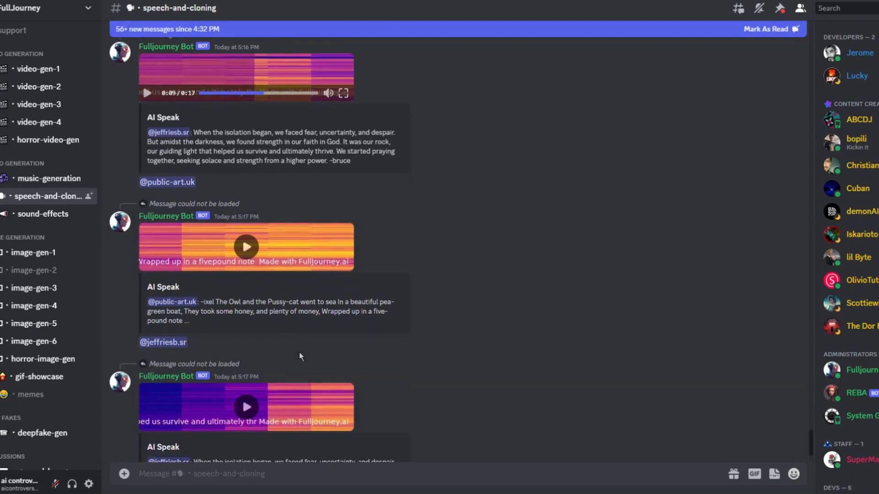
pyautogui.scroll(3)
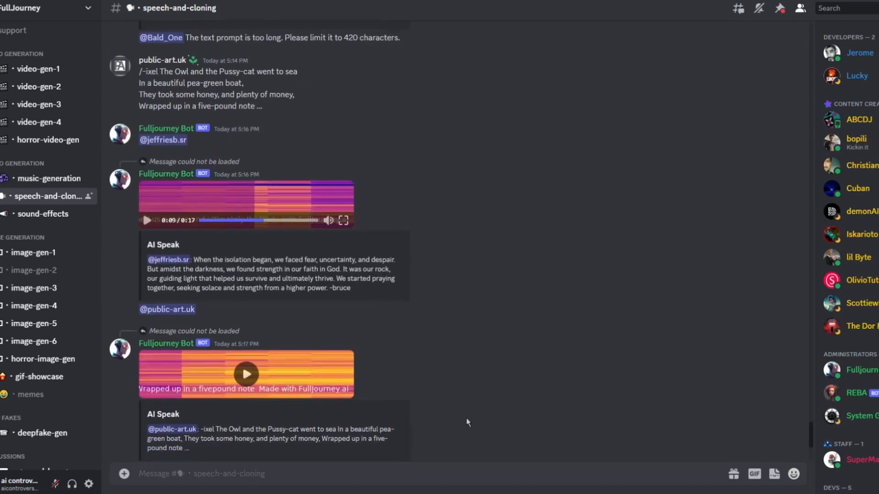
pyautogui.scroll(-3)
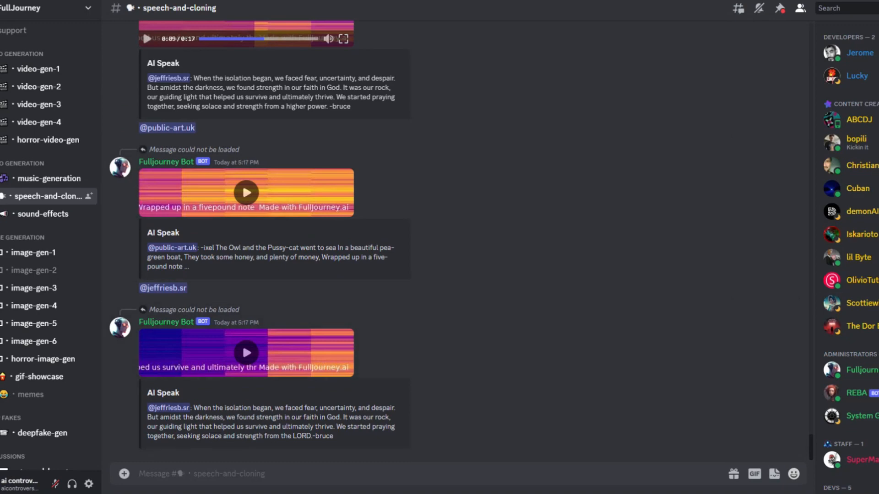
pyautogui.click(49, 178)
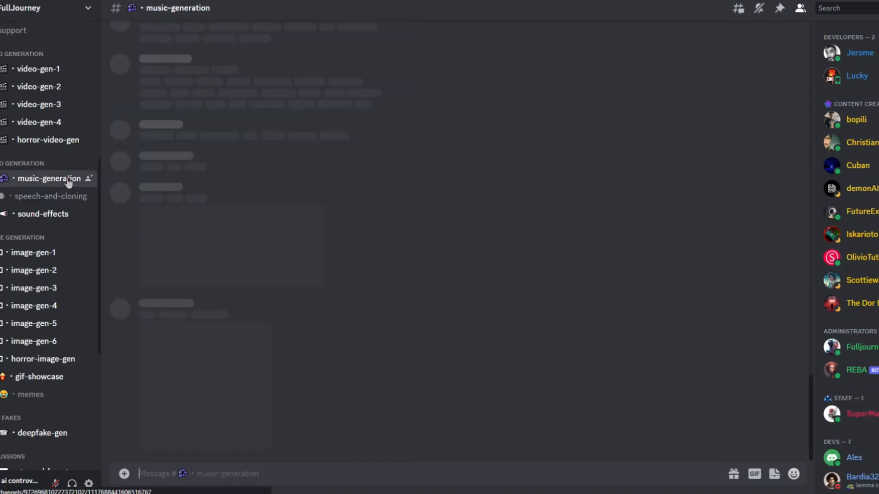
# Stop the acoustic folk track, play the generated song, then open #video-gen-1
pyautogui.click(53, 178)
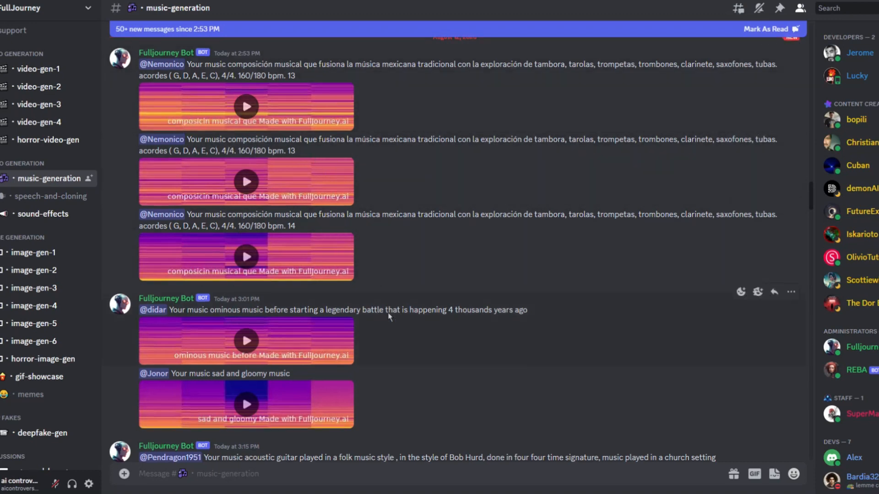
pyautogui.scroll(-3)
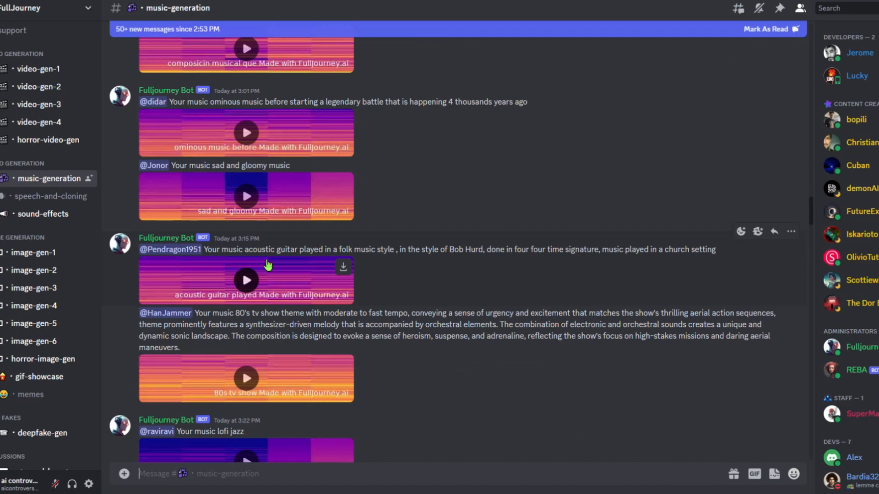
pyautogui.moveTo(342, 260)
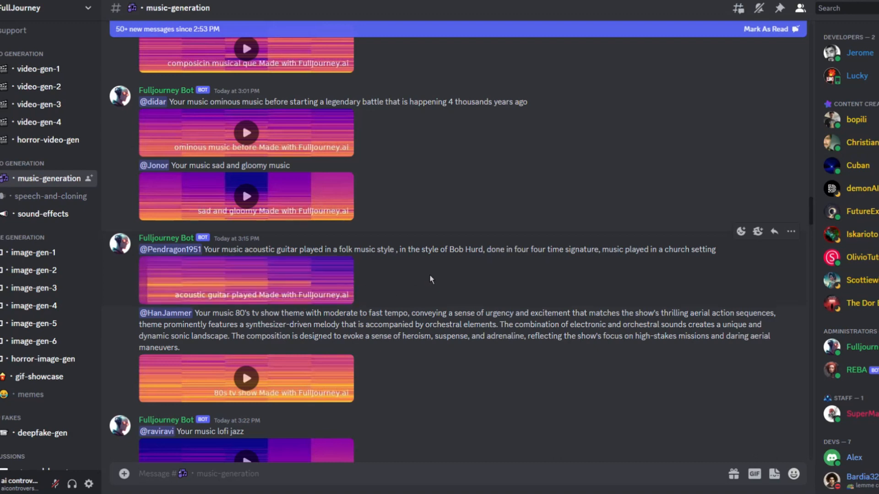
pyautogui.moveTo(389, 277)
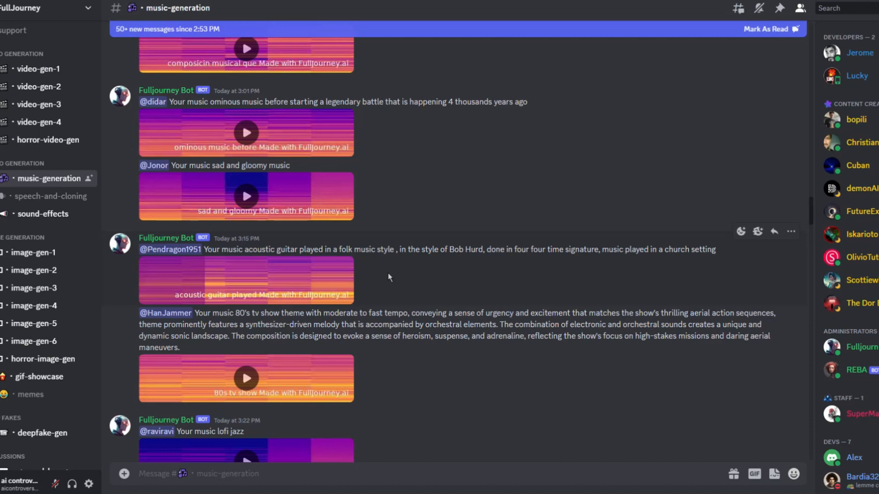
pyautogui.click(246, 280)
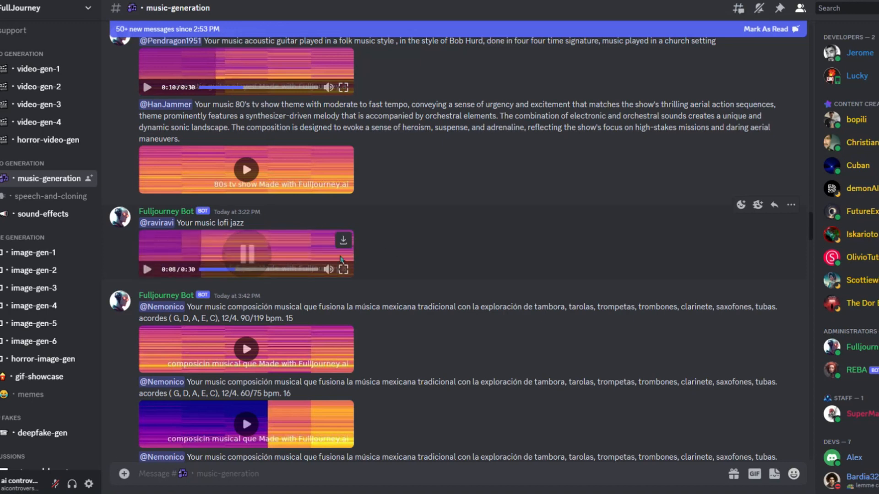
pyautogui.scroll(-3)
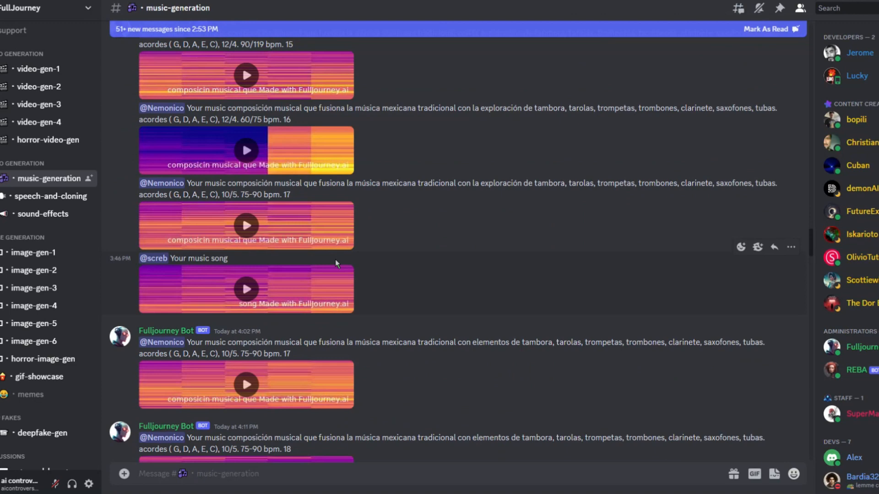
pyautogui.click(246, 290)
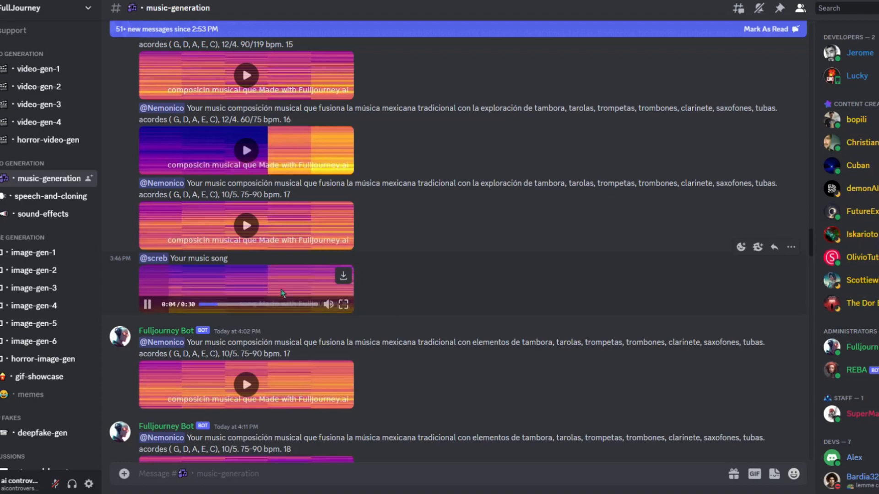
pyautogui.scroll(-3)
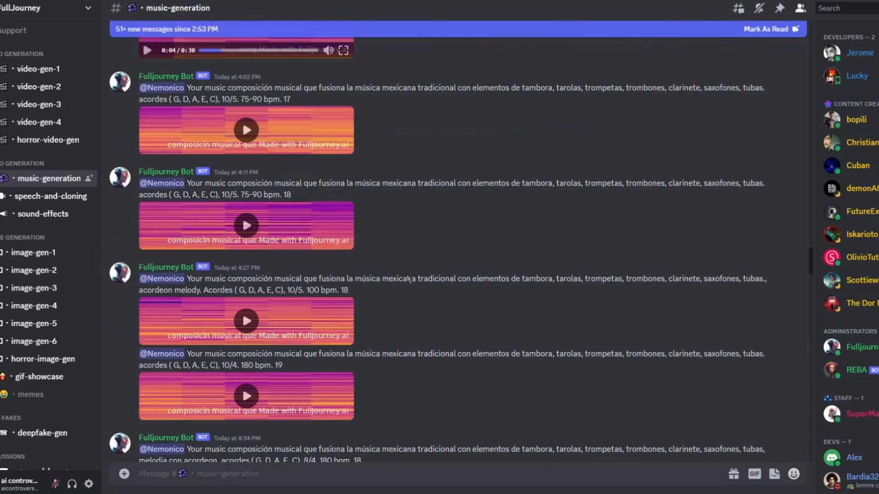
pyautogui.scroll(-3)
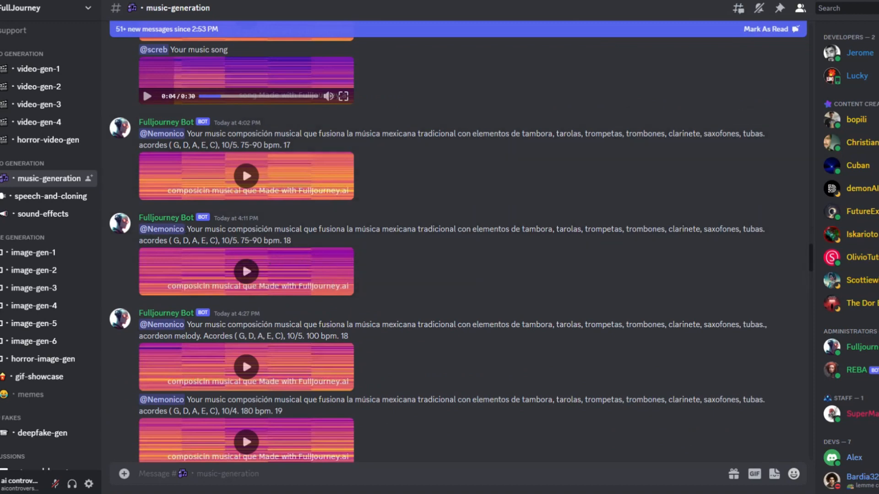
pyautogui.click(38, 173)
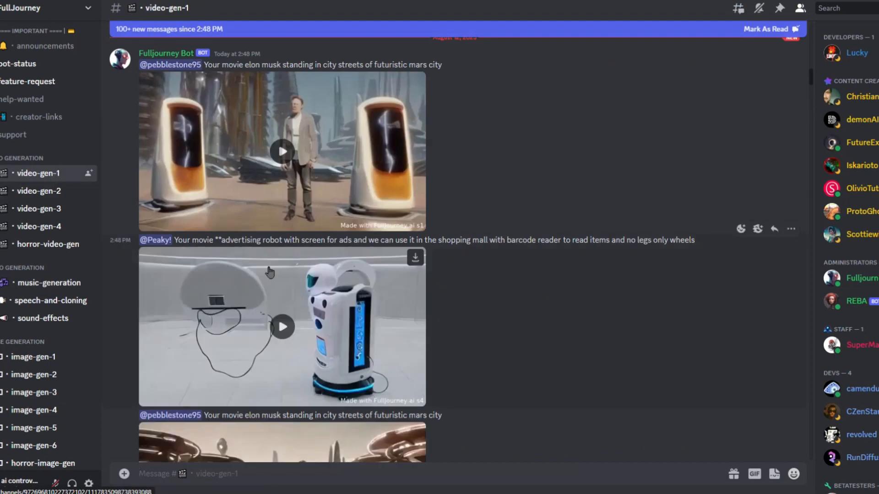
# Play the futuristic Mars city movie in video-gen-1
pyautogui.scroll(-3)
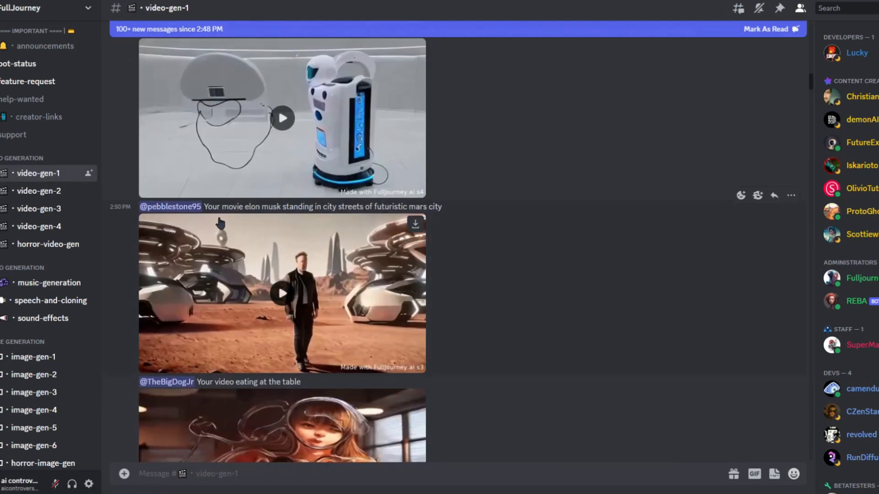
pyautogui.click(282, 294)
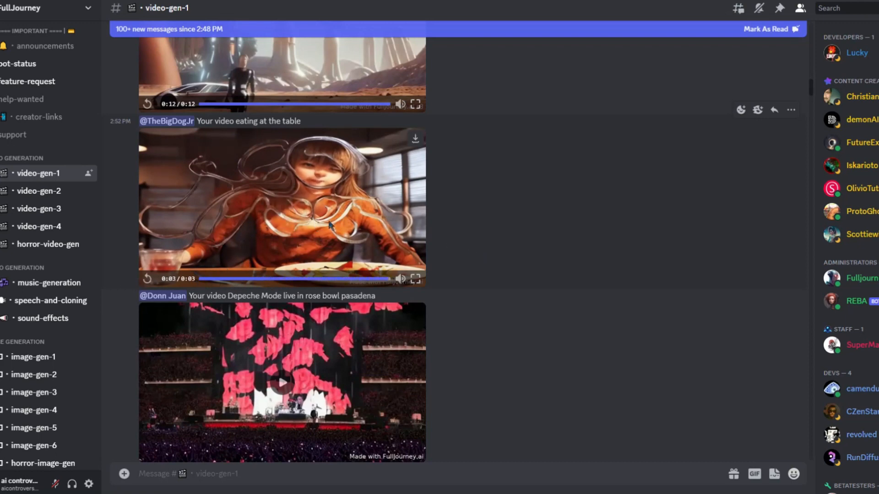
pyautogui.scroll(-3)
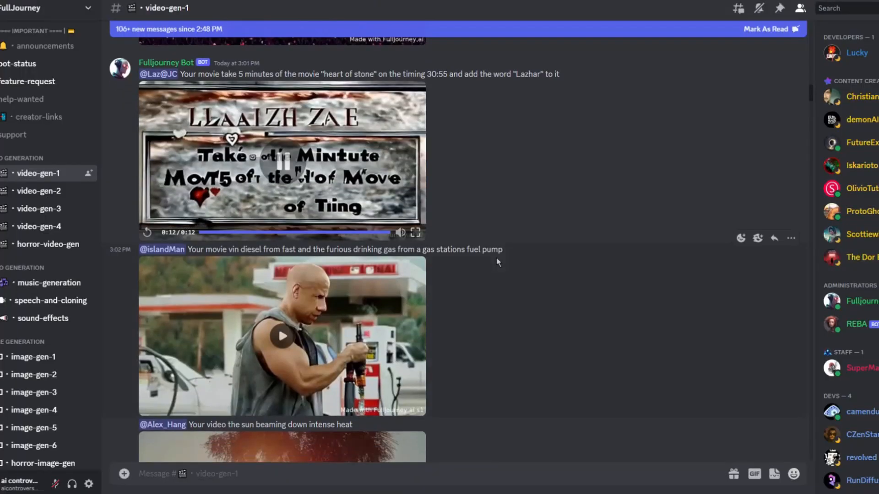
pyautogui.scroll(-3)
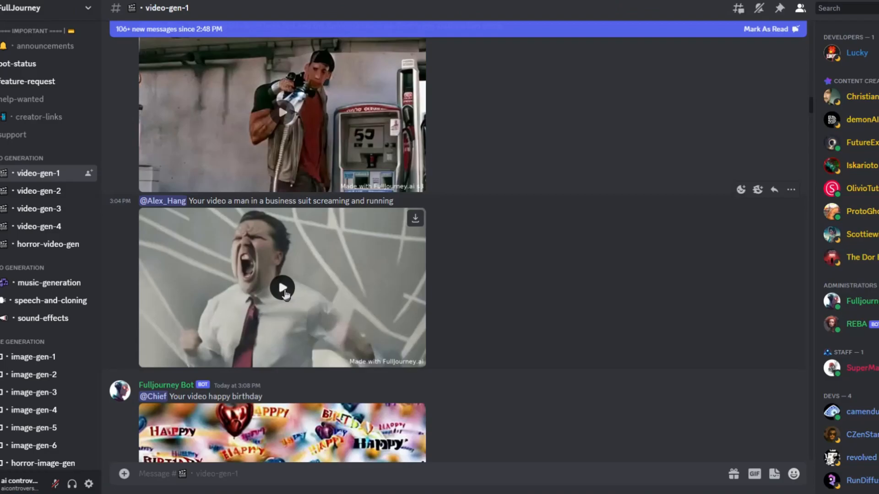
# Scroll further down and play the Roswell extraterrestrial body movie
pyautogui.scroll(-3)
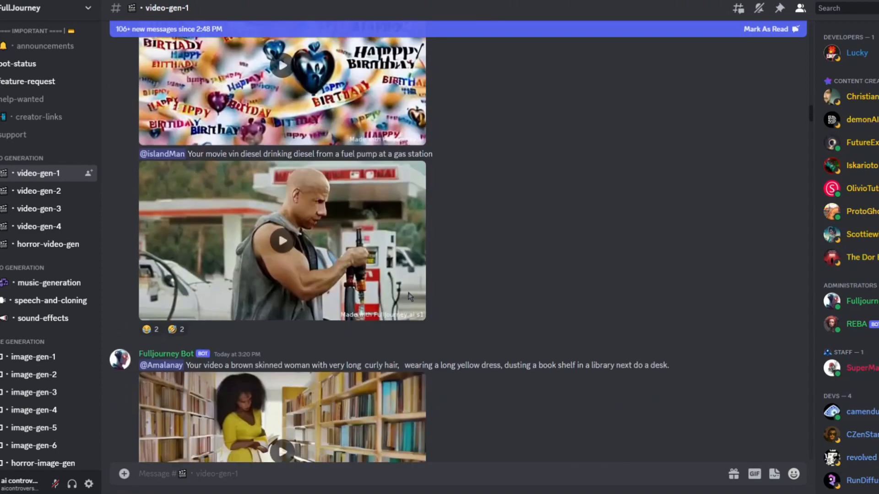
pyautogui.scroll(-3)
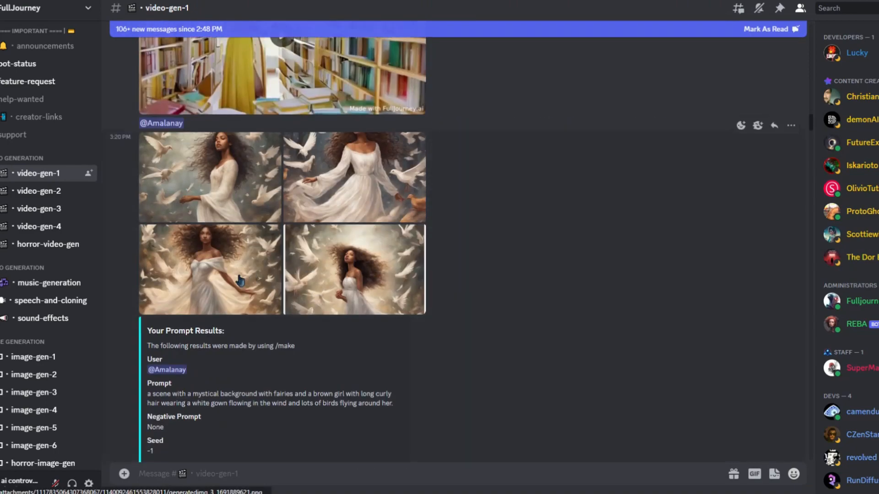
pyautogui.click(354, 269)
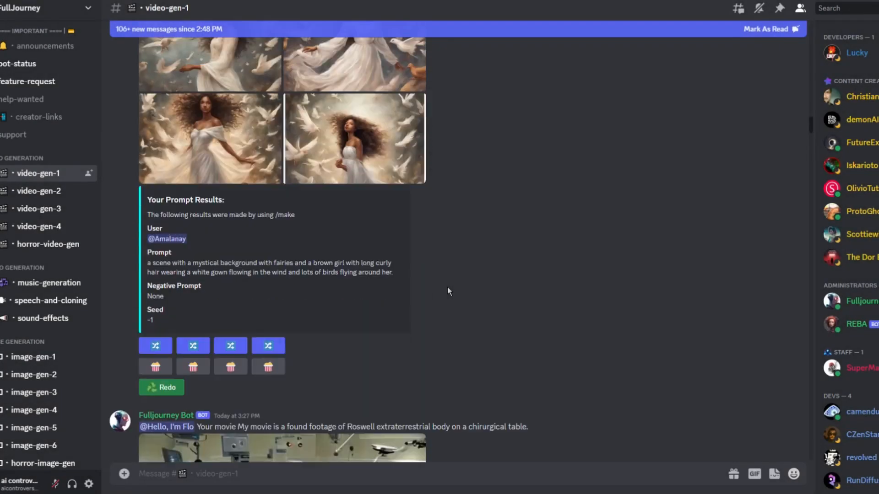
pyautogui.scroll(-3)
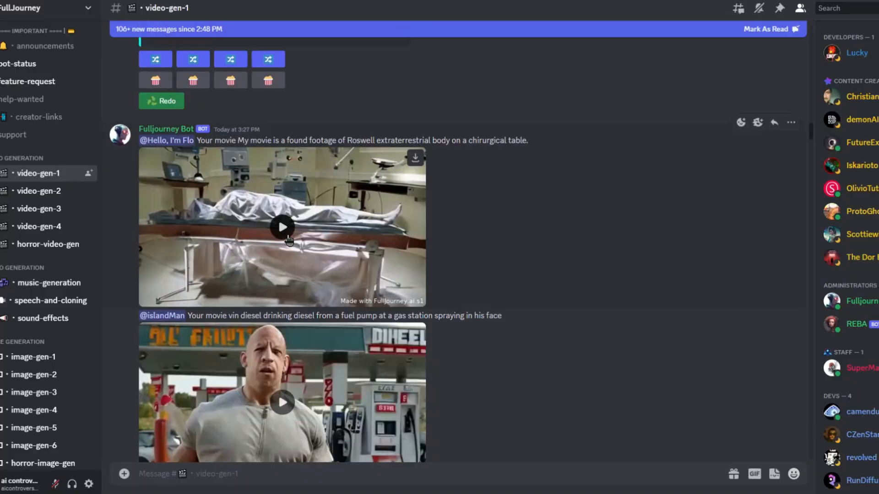
pyautogui.click(282, 227)
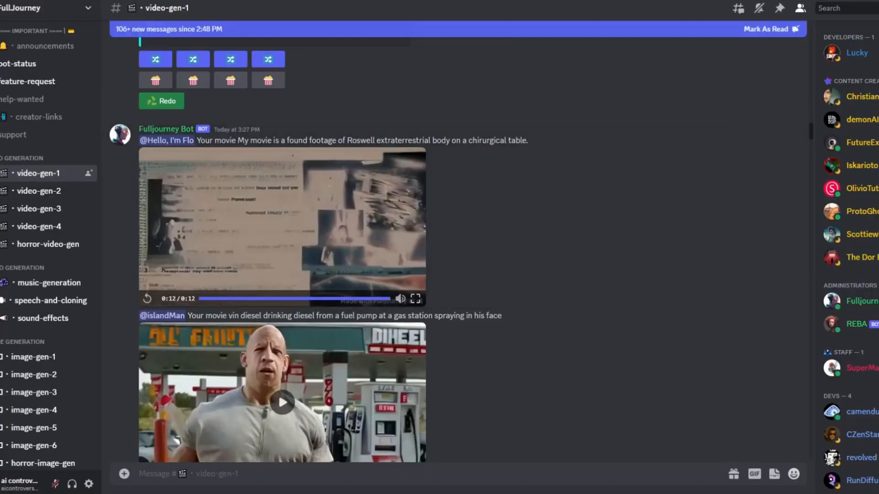
pyautogui.moveTo(375, 139)
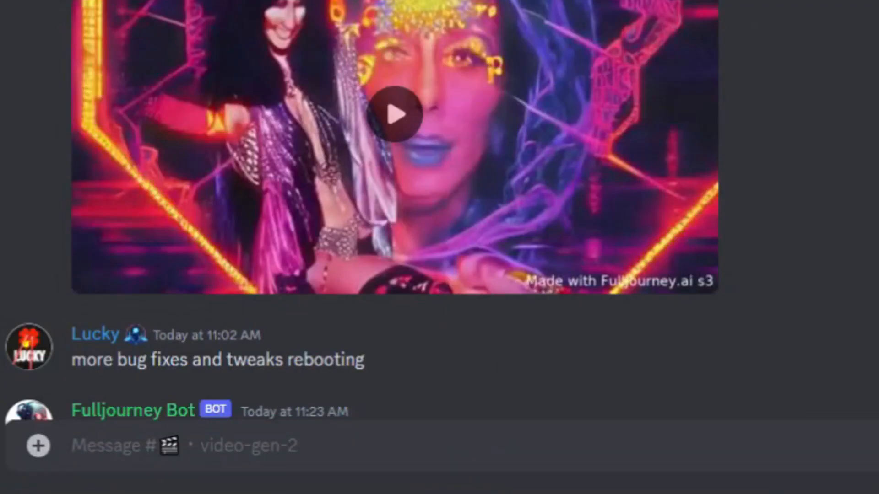
pyautogui.moveTo(127, 444)
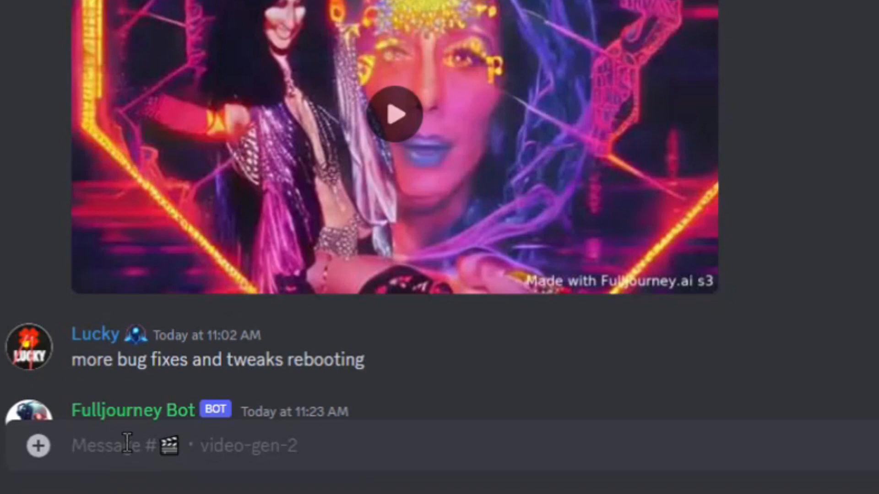
# Start the /movie command with 'cyborg attacking a city' and 'cyber punk' as prompt text
pyautogui.write('/movie')
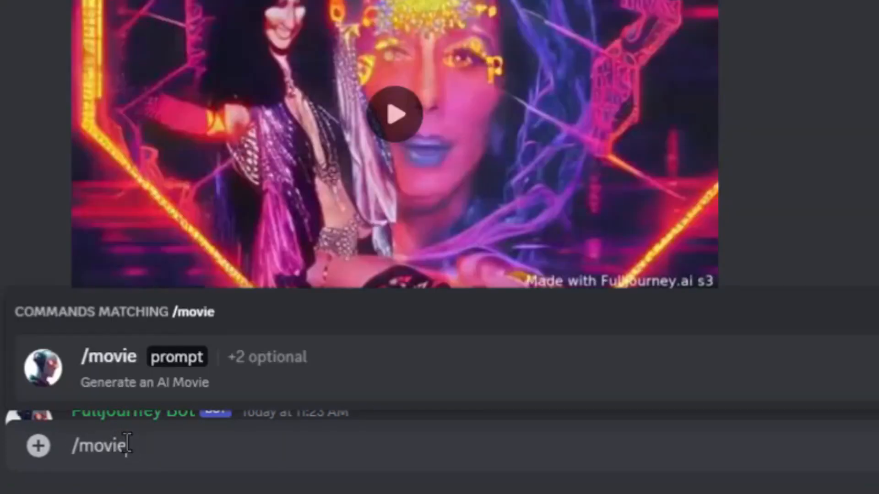
pyautogui.click(108, 357)
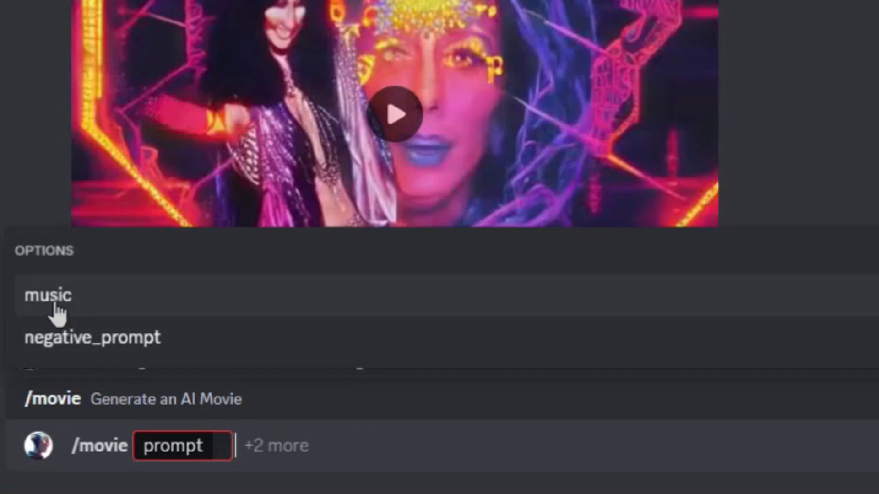
pyautogui.moveTo(64, 323)
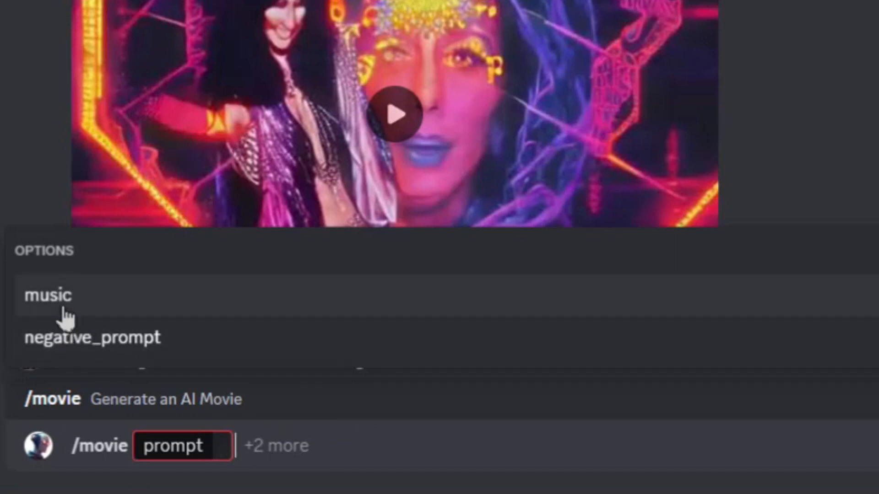
pyautogui.write('cyborg attacking a city')
pyautogui.write('ugly')
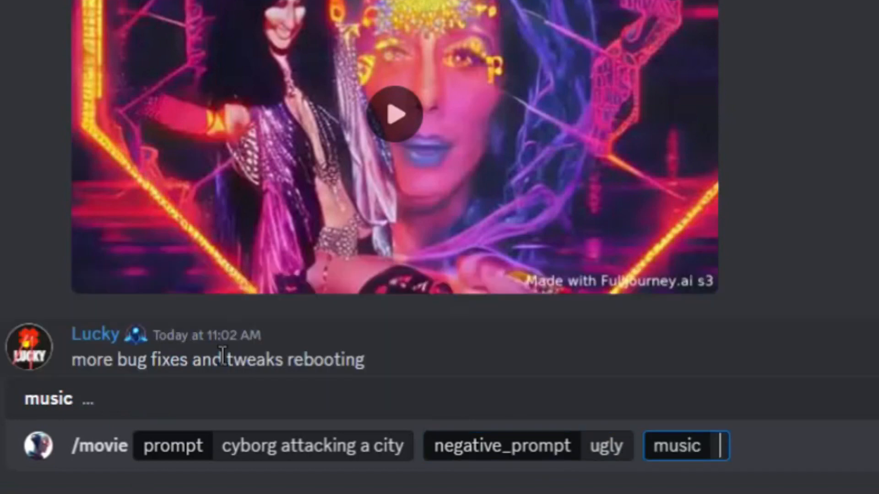
pyautogui.write('cyber punk')
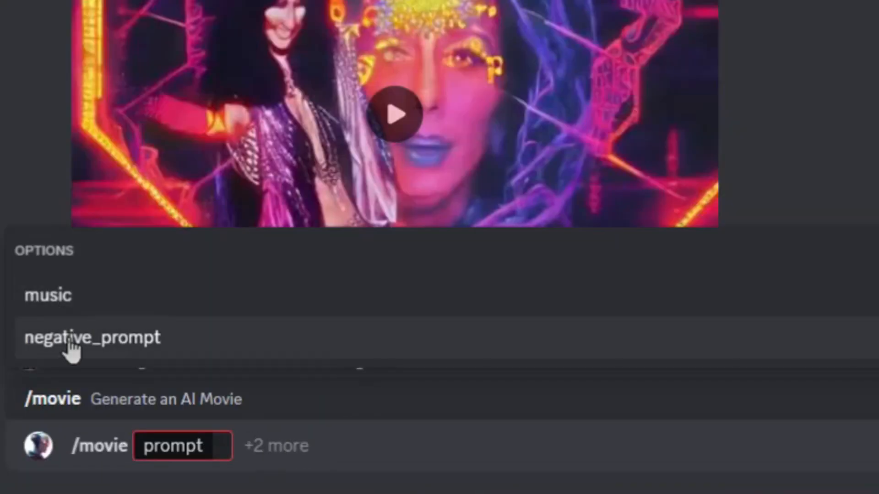
# Enter 'cyborg attacking a city' as the /movie prompt
pyautogui.write('cyborg attacking a city')
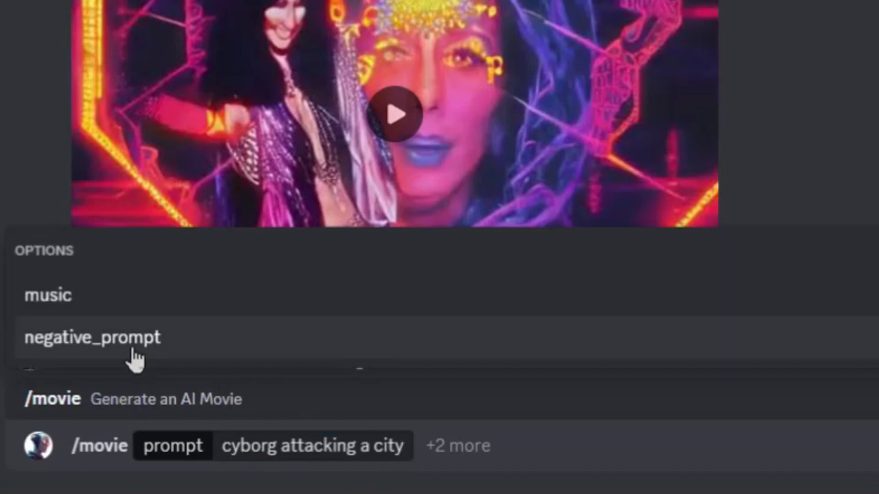